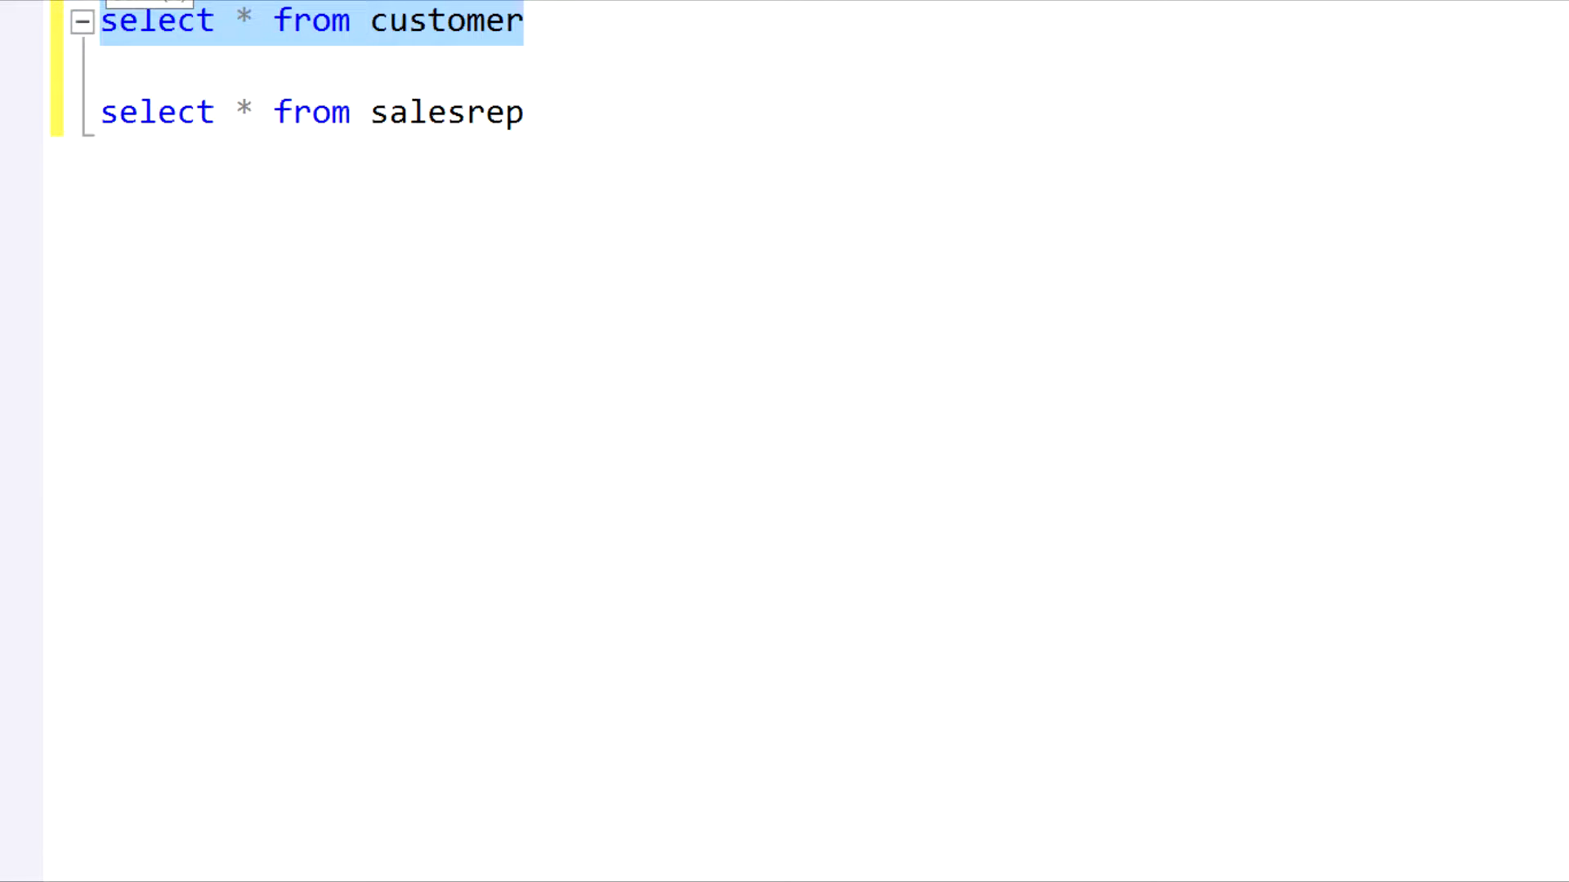
Execute the highlighted SELECT statement with F5 to list the table rows.
key(F5)
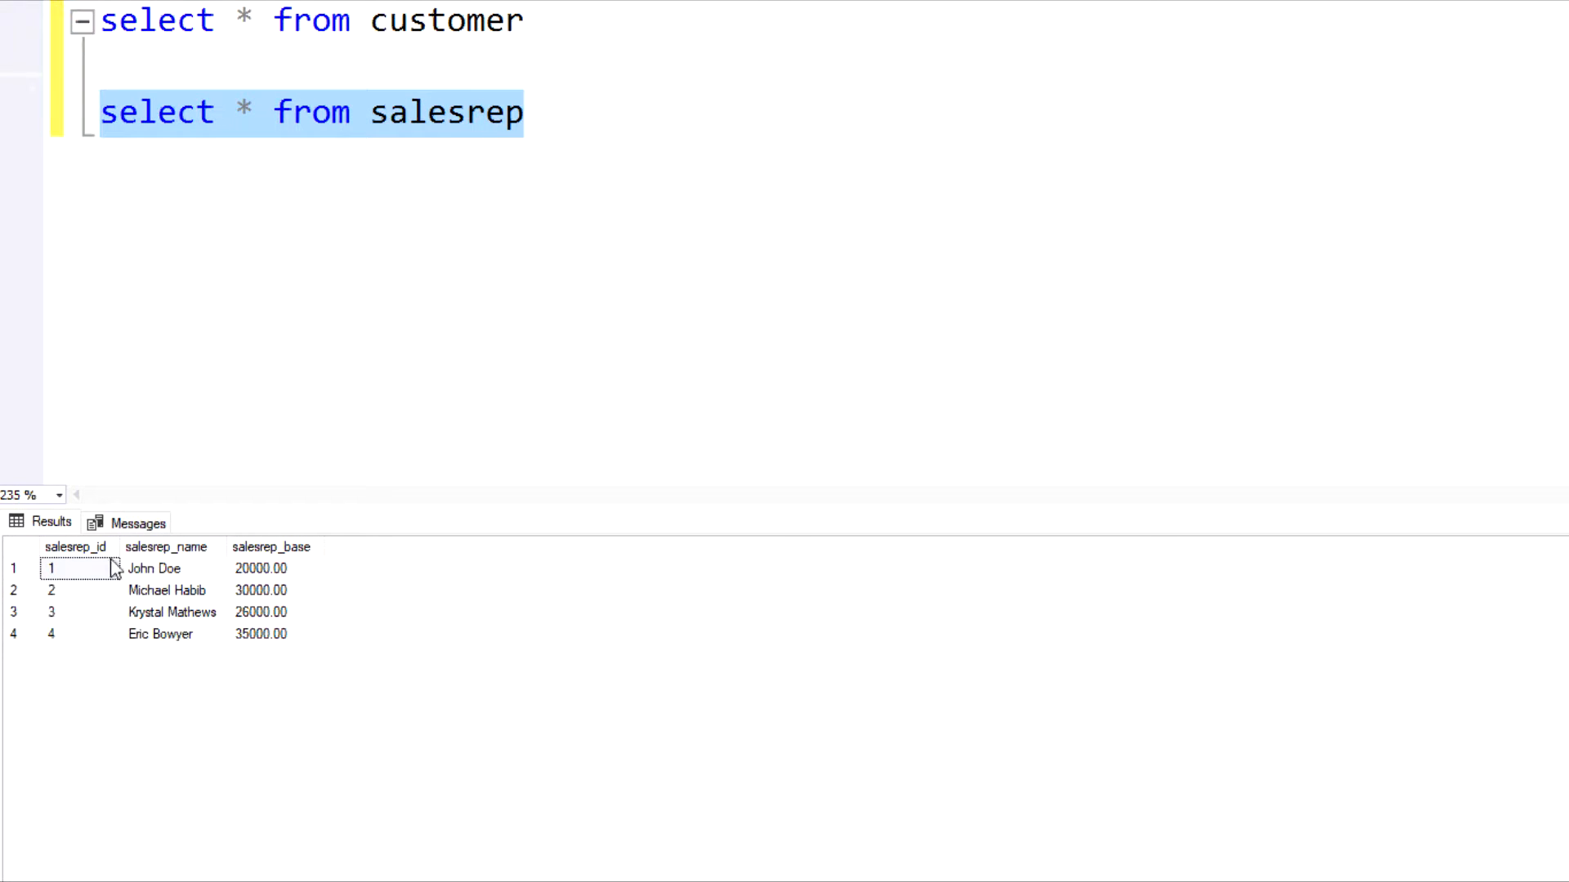
mouse_move(85, 648)
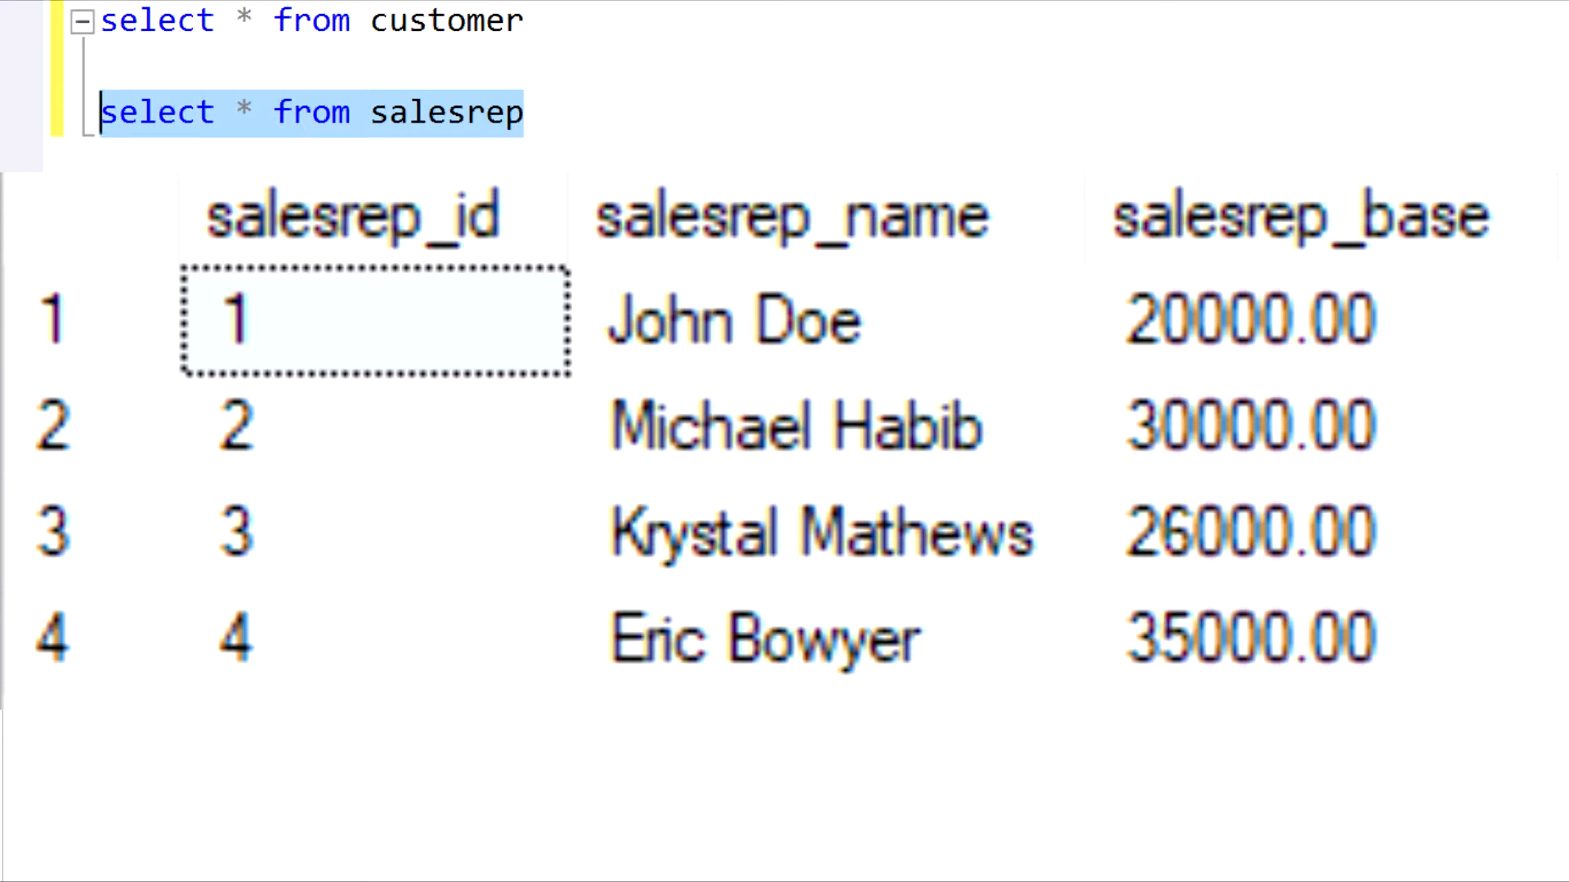
mouse_move(400, 140)
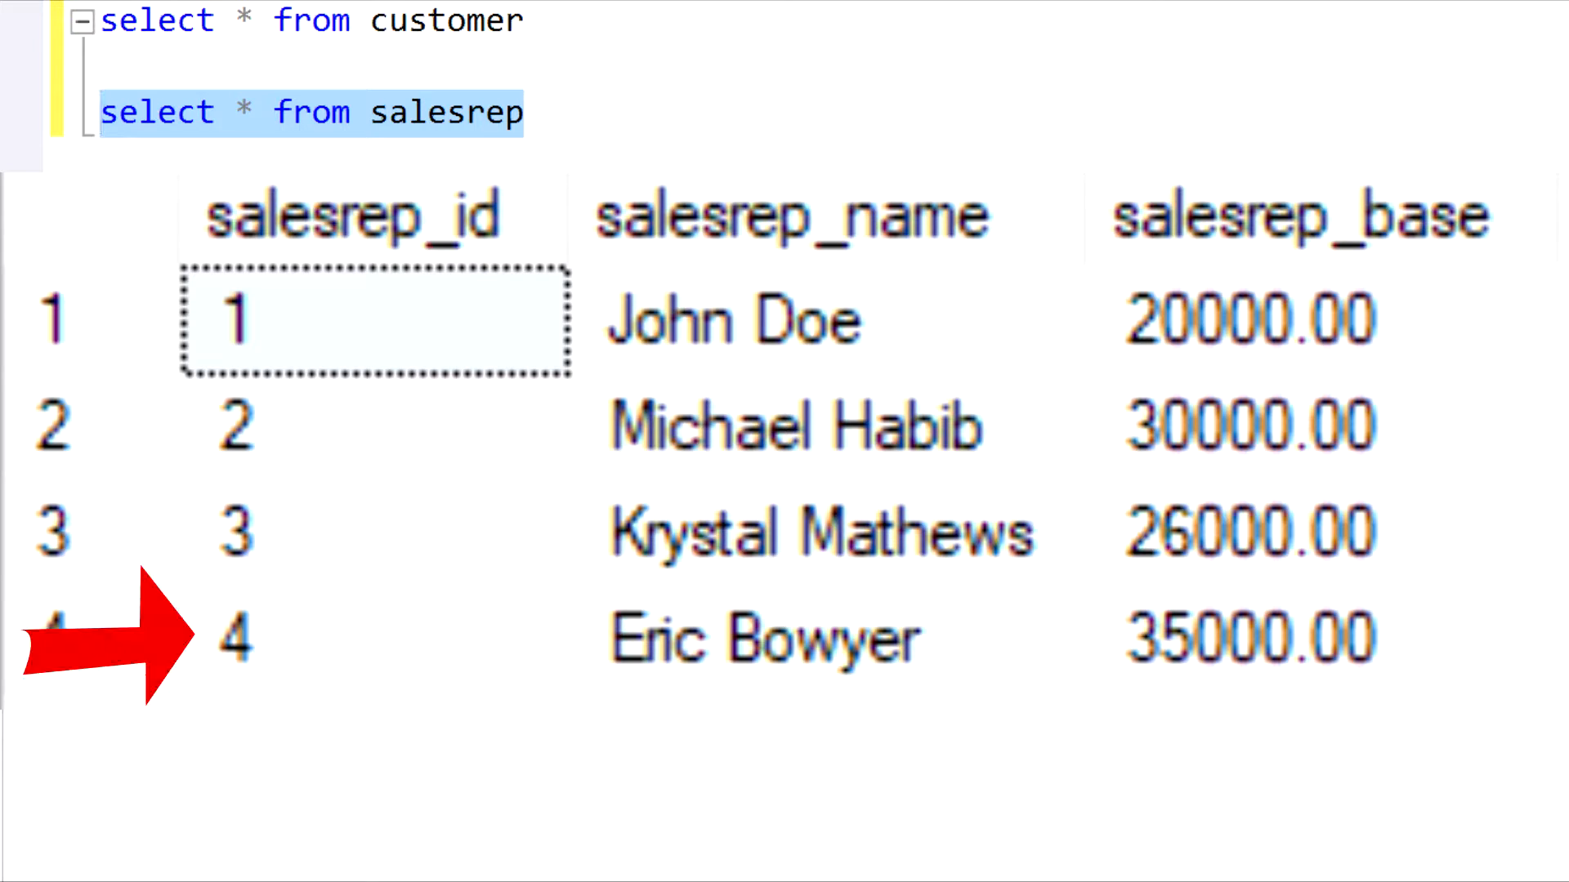
Select the 'select * from customer' line to rerun it.
click(490, 22)
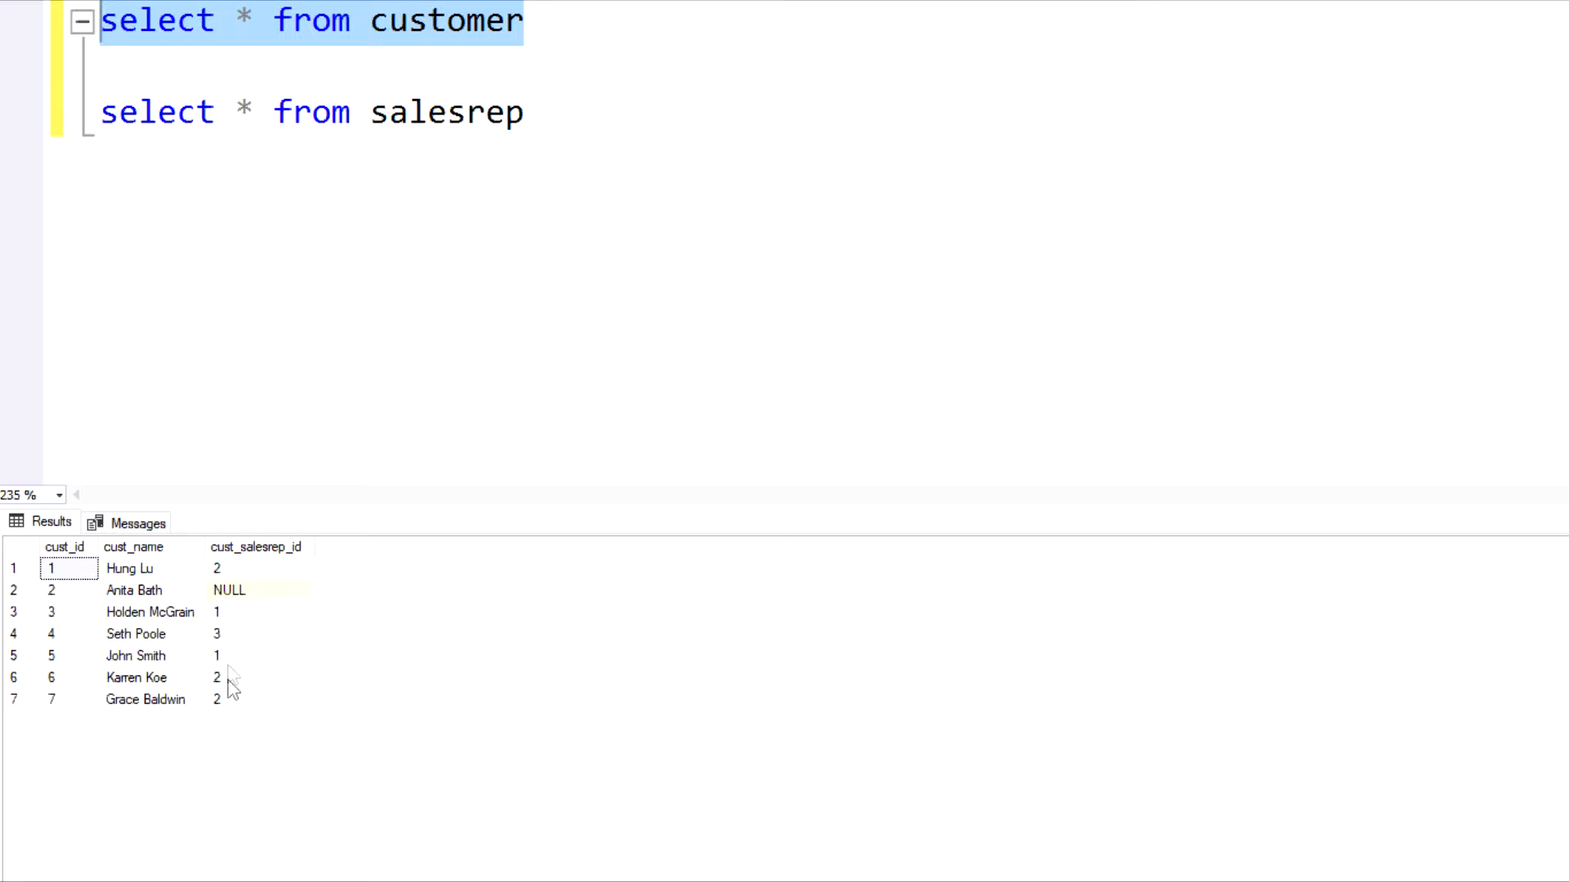
mouse_move(275, 580)
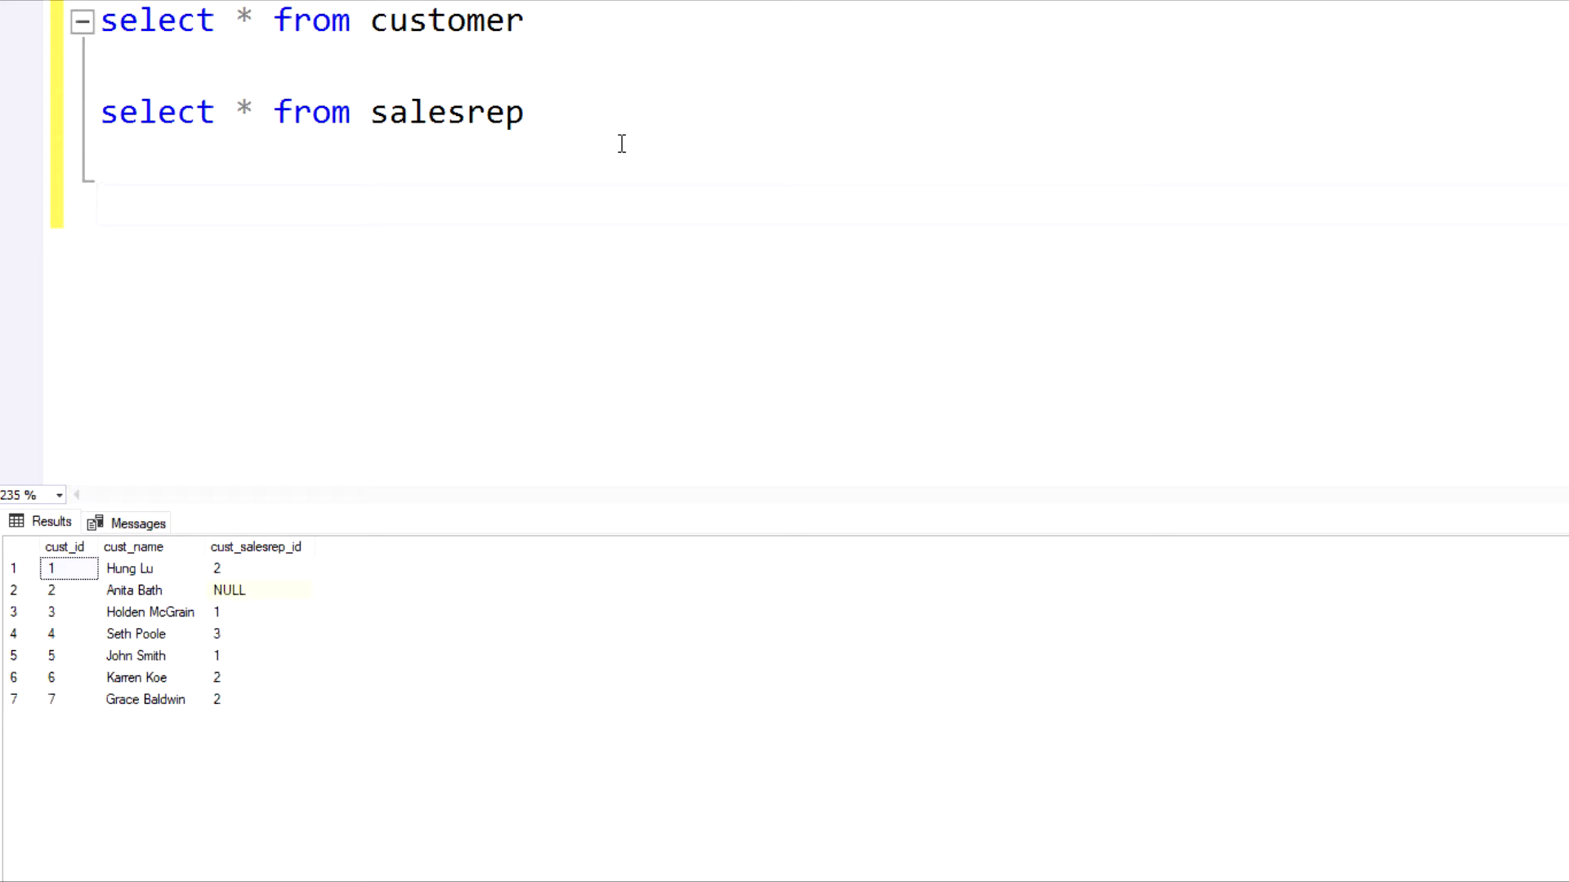
click(100, 206)
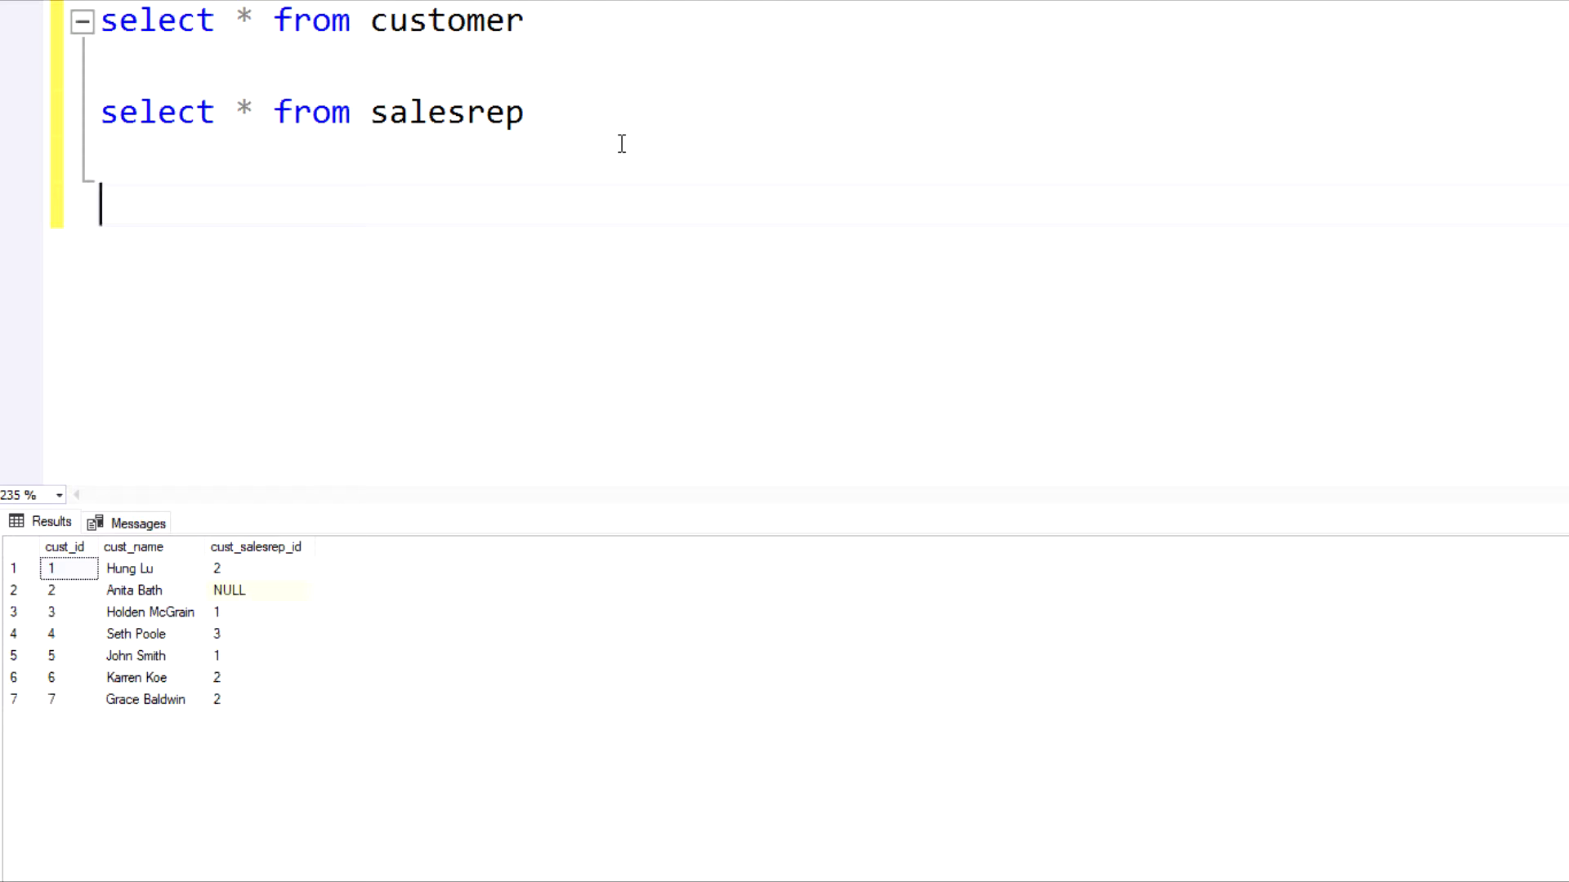
Write SELECT * FROM customer c FULL OUTER JOIN salesrep s.
text(select * f)
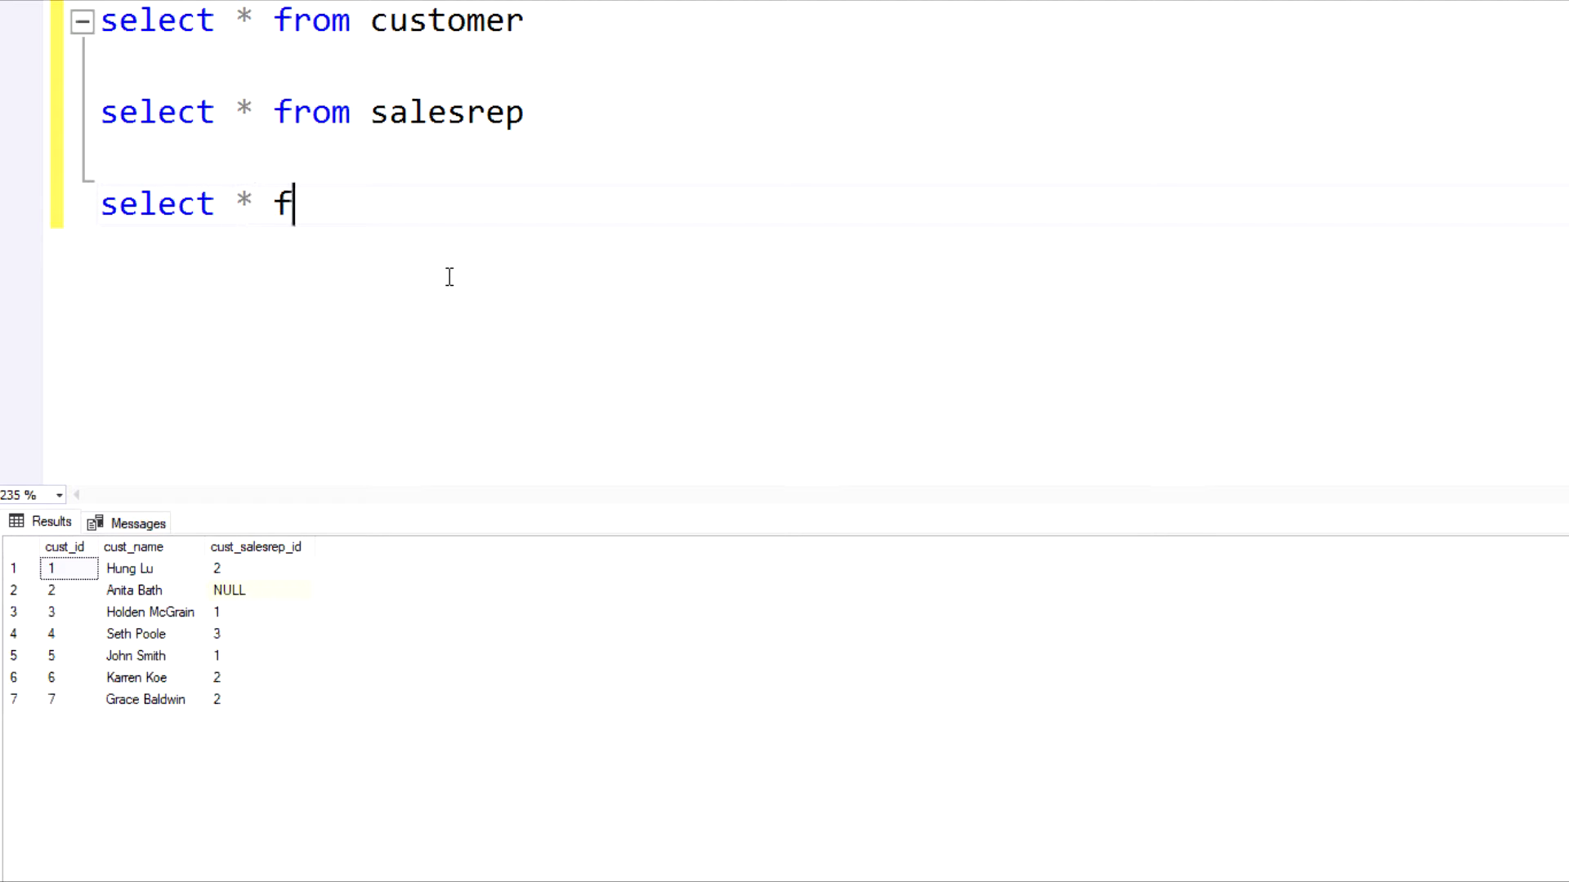
text(rom customer c)
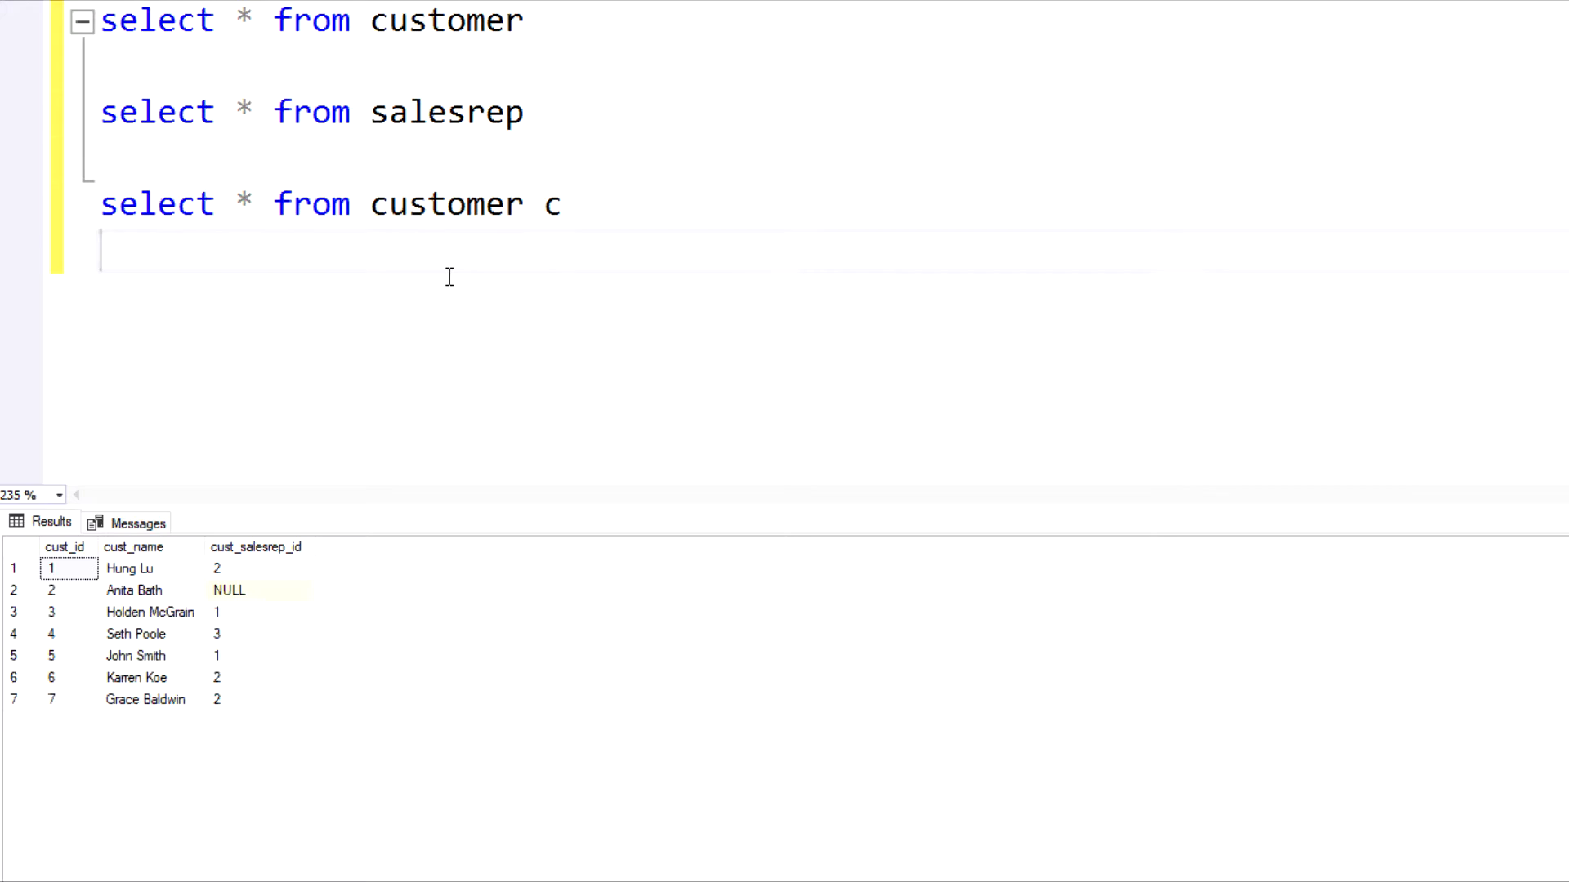
text(full outer j)
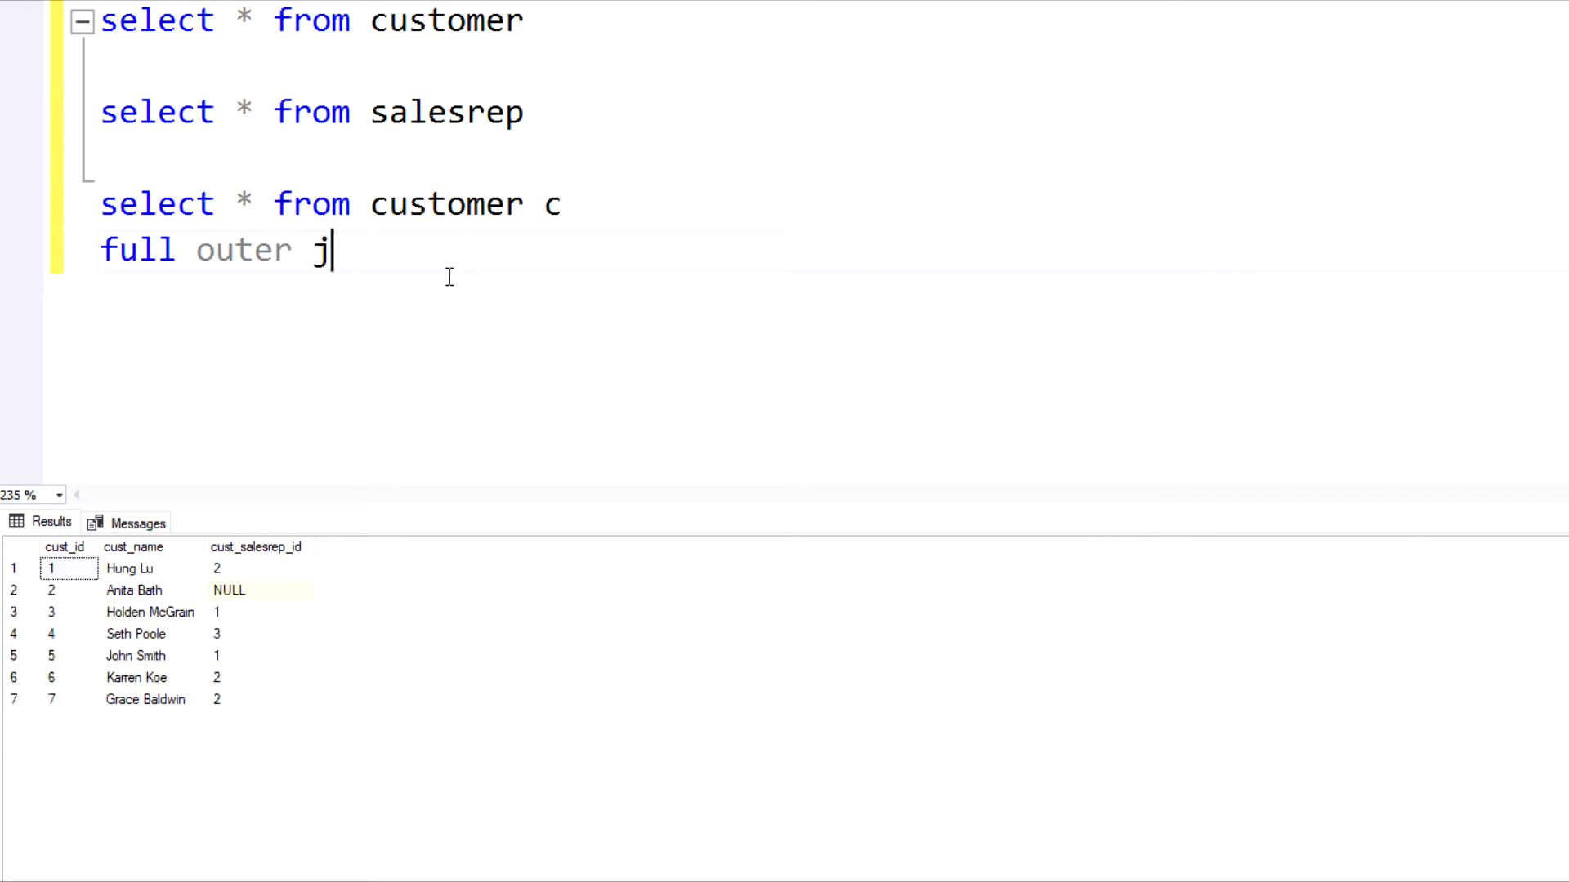
text(oin salesrep s)
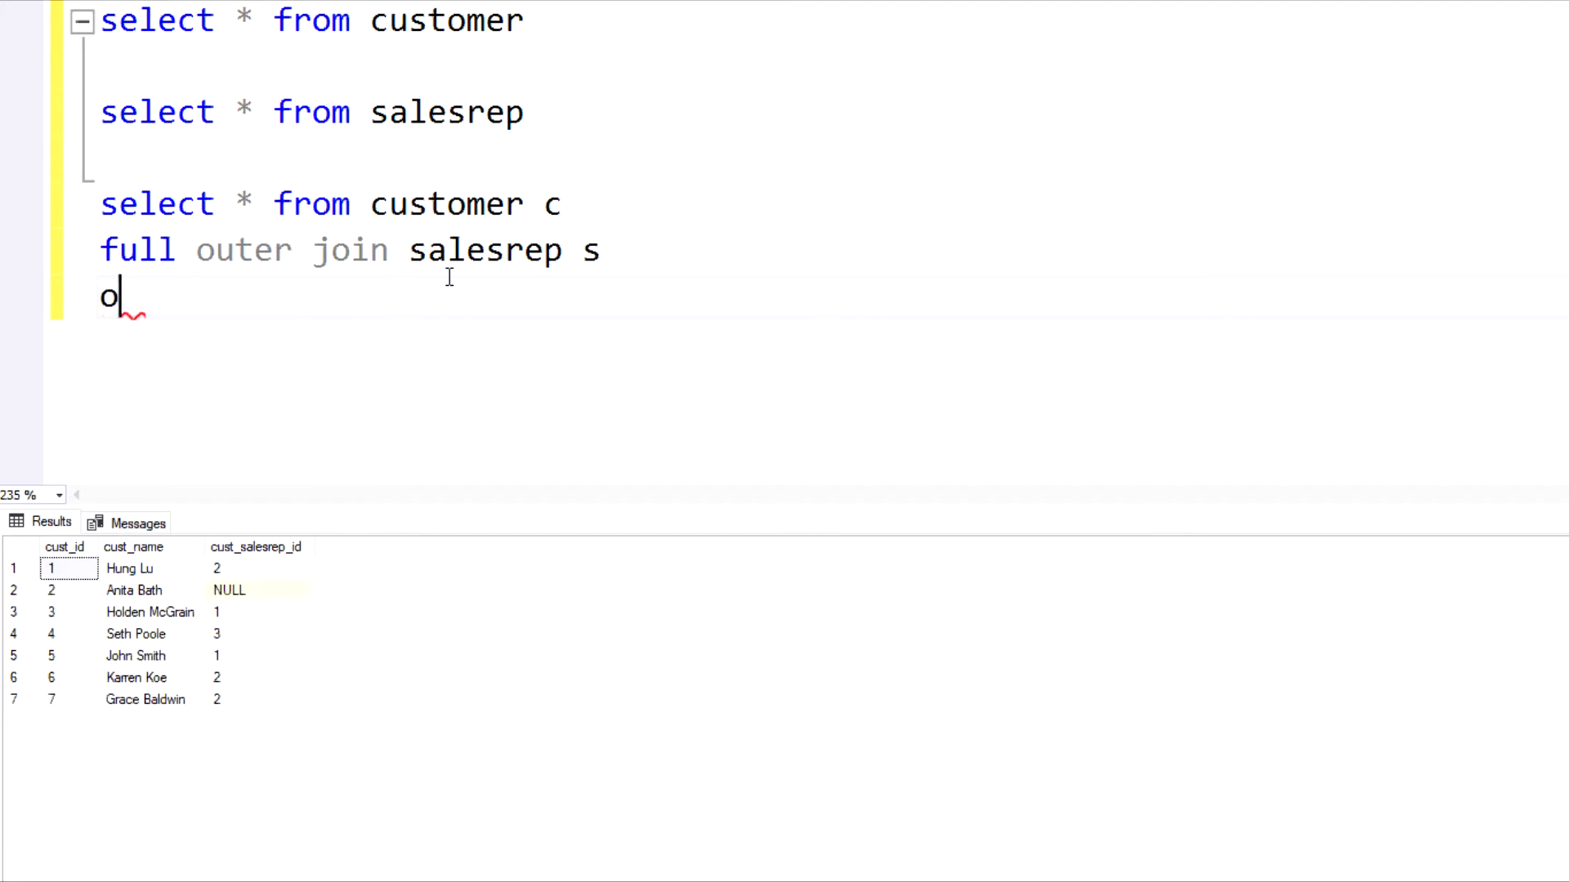
Add the join condition ON c.cust_salesrep_id = s.salesrep_id using IntelliSense.
text(n c.)
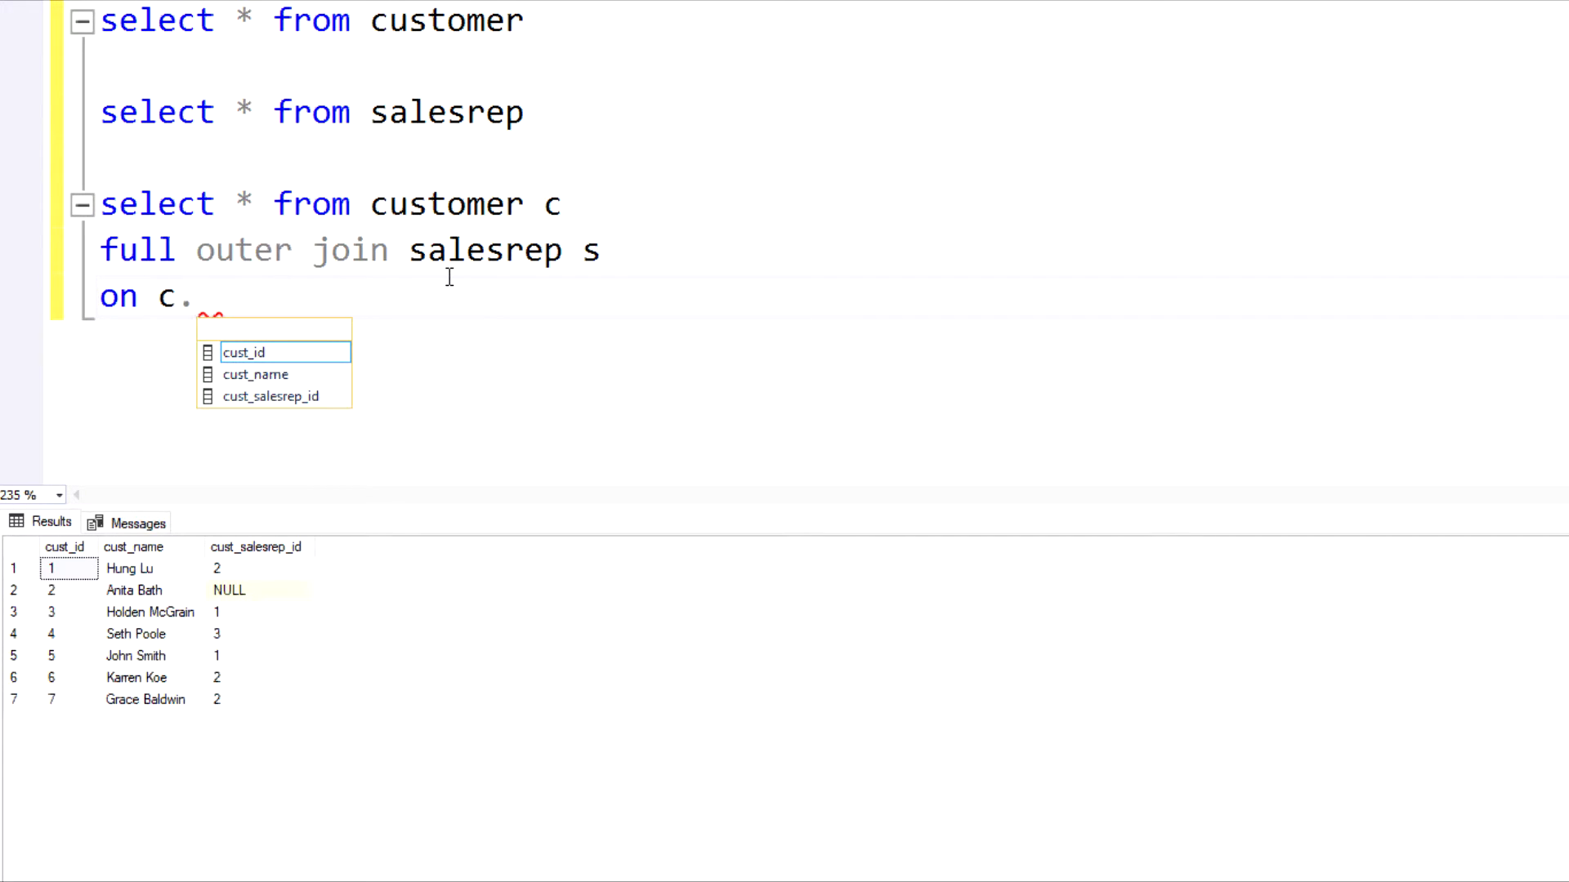
text(cst_s)
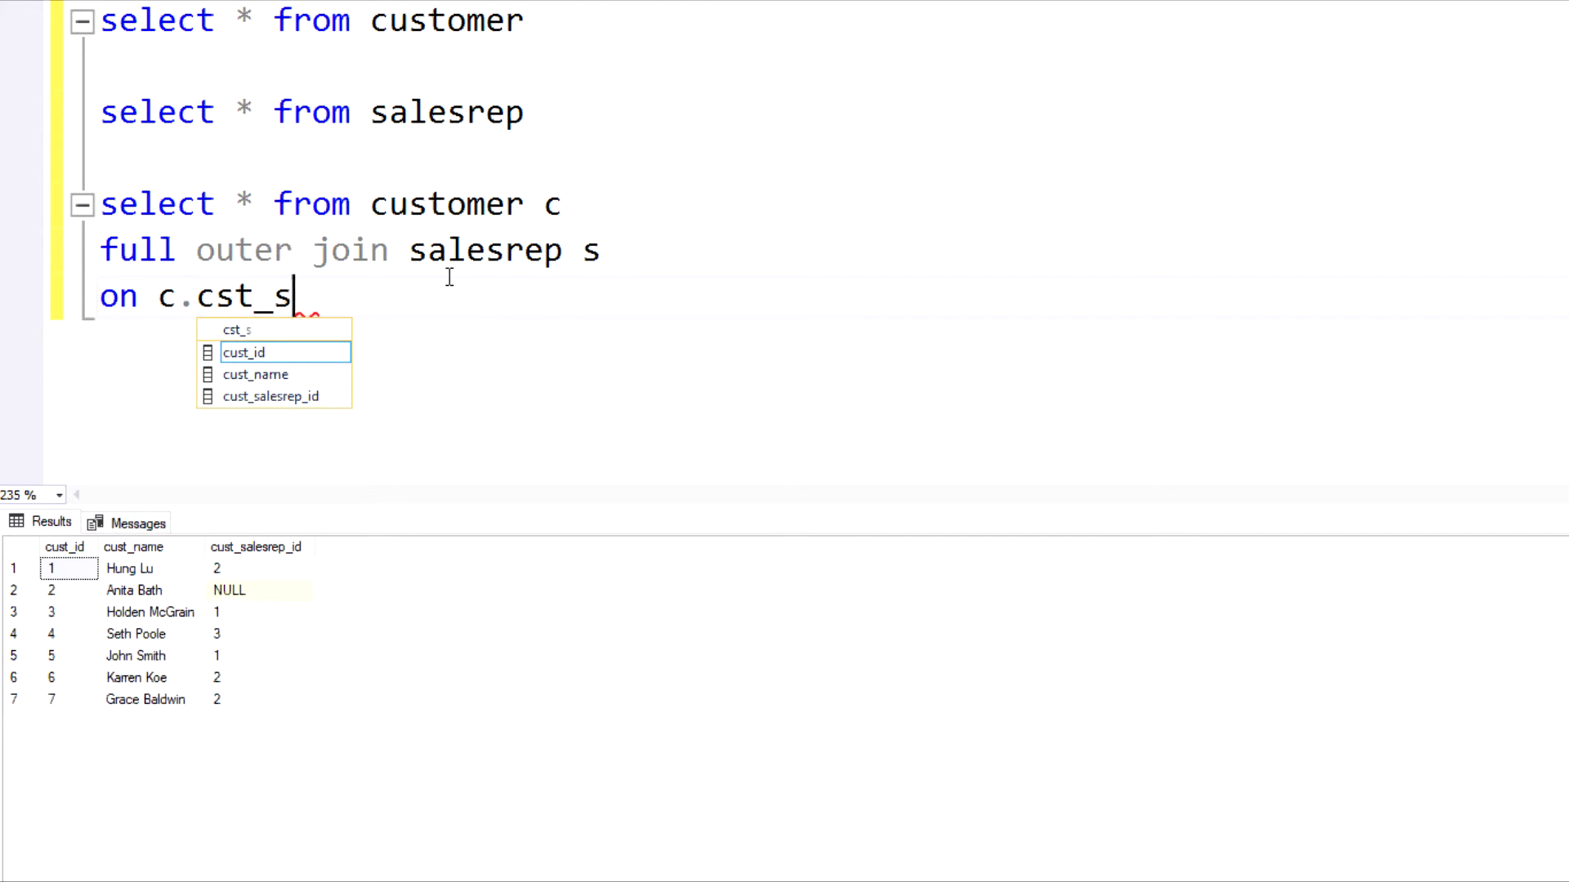
key(BackSpace)
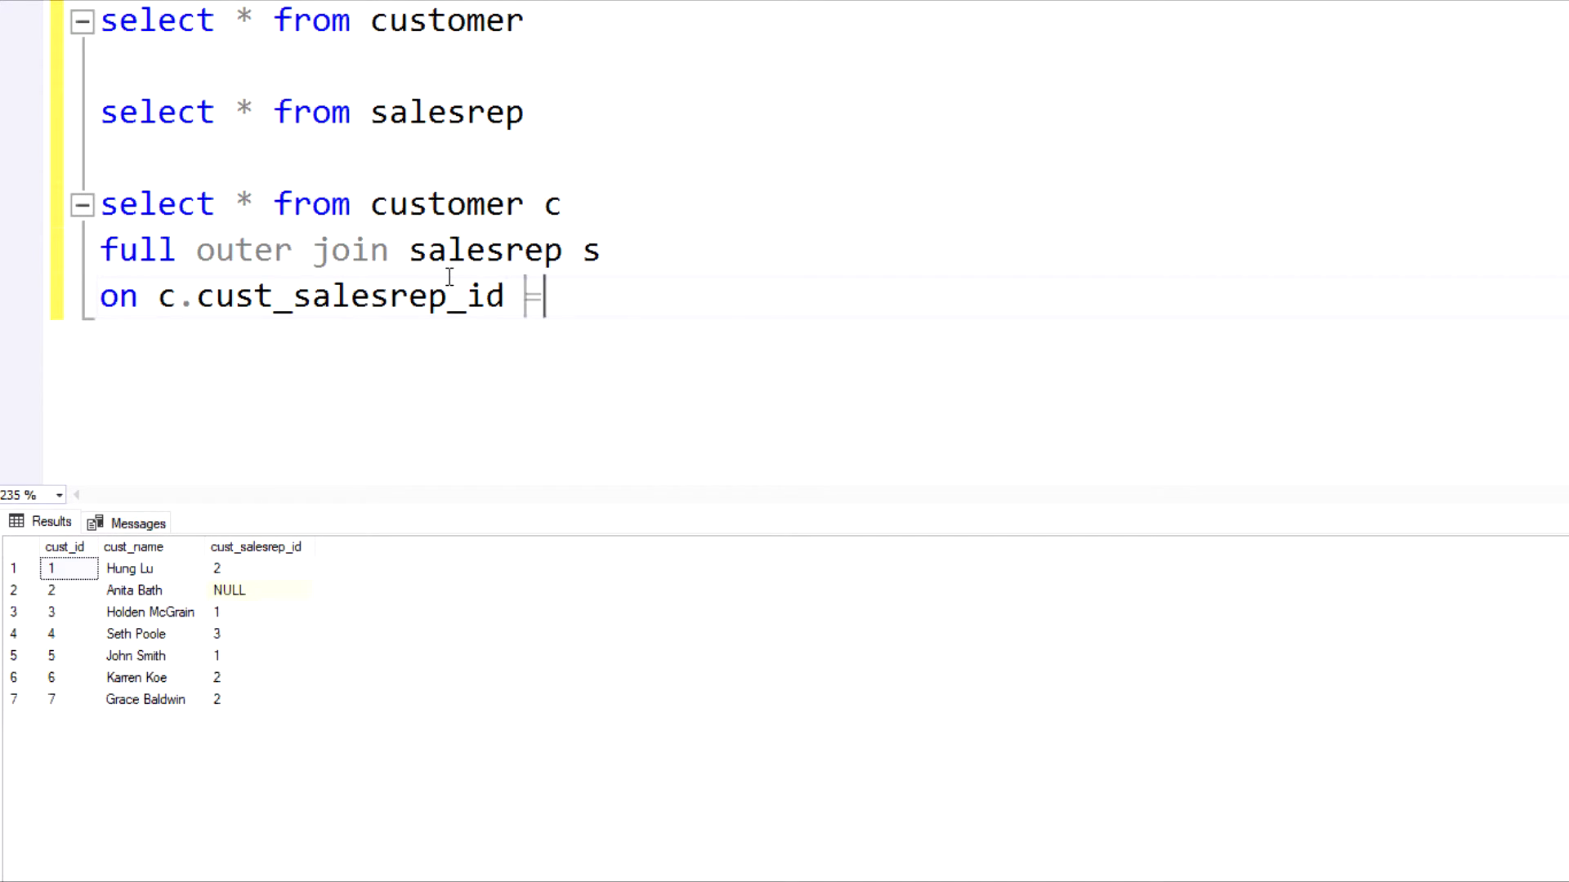
text(= s.sales)
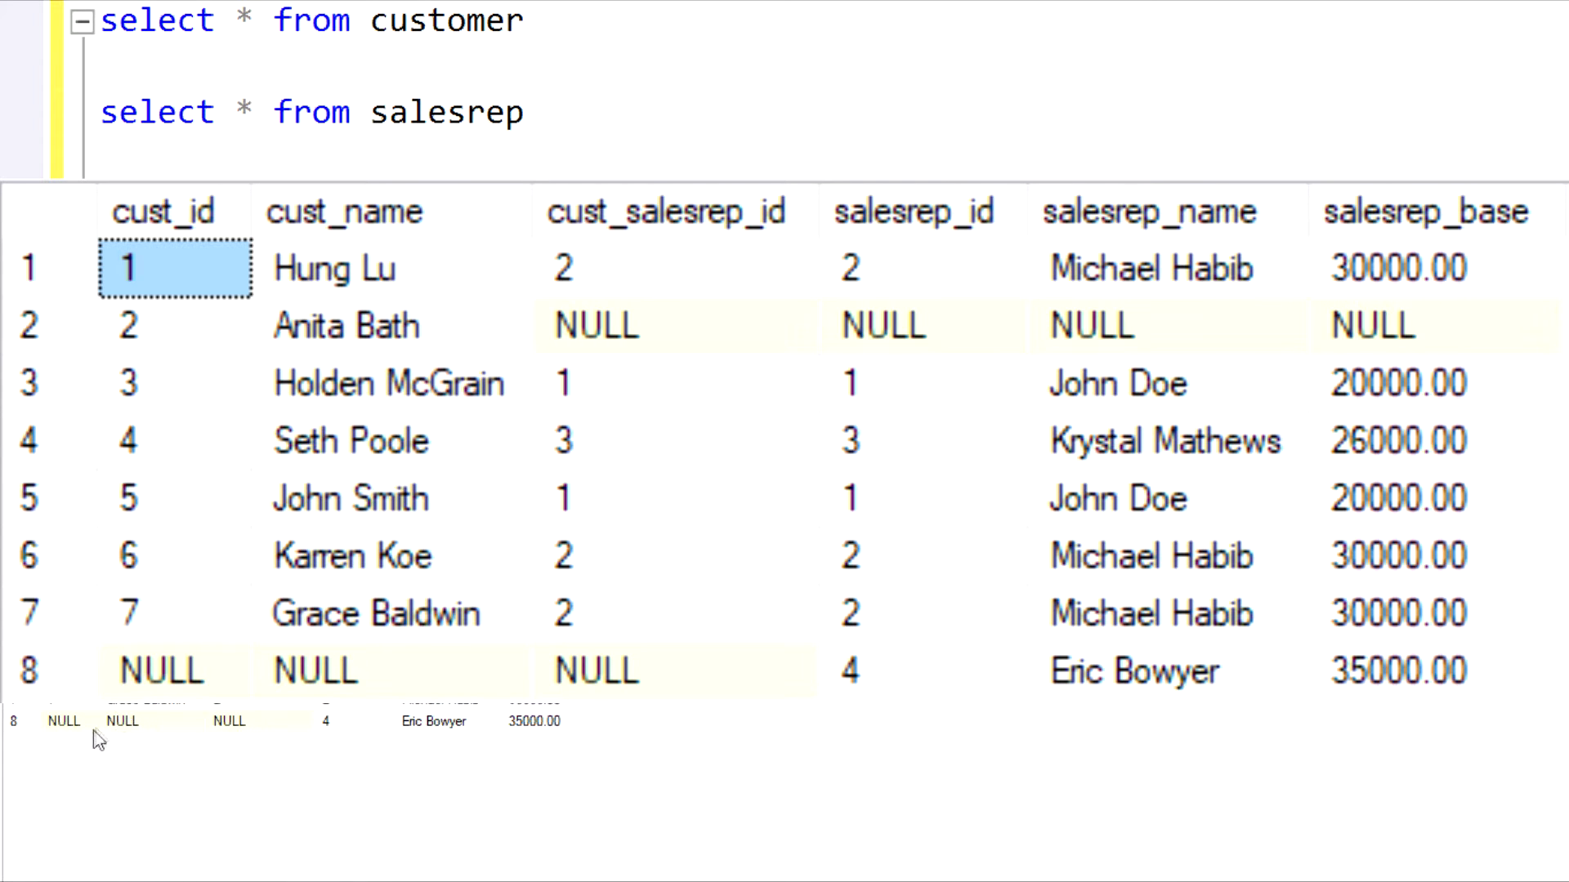
Select cells in the eight-row full outer join results to inspect the NULLs.
click(62, 720)
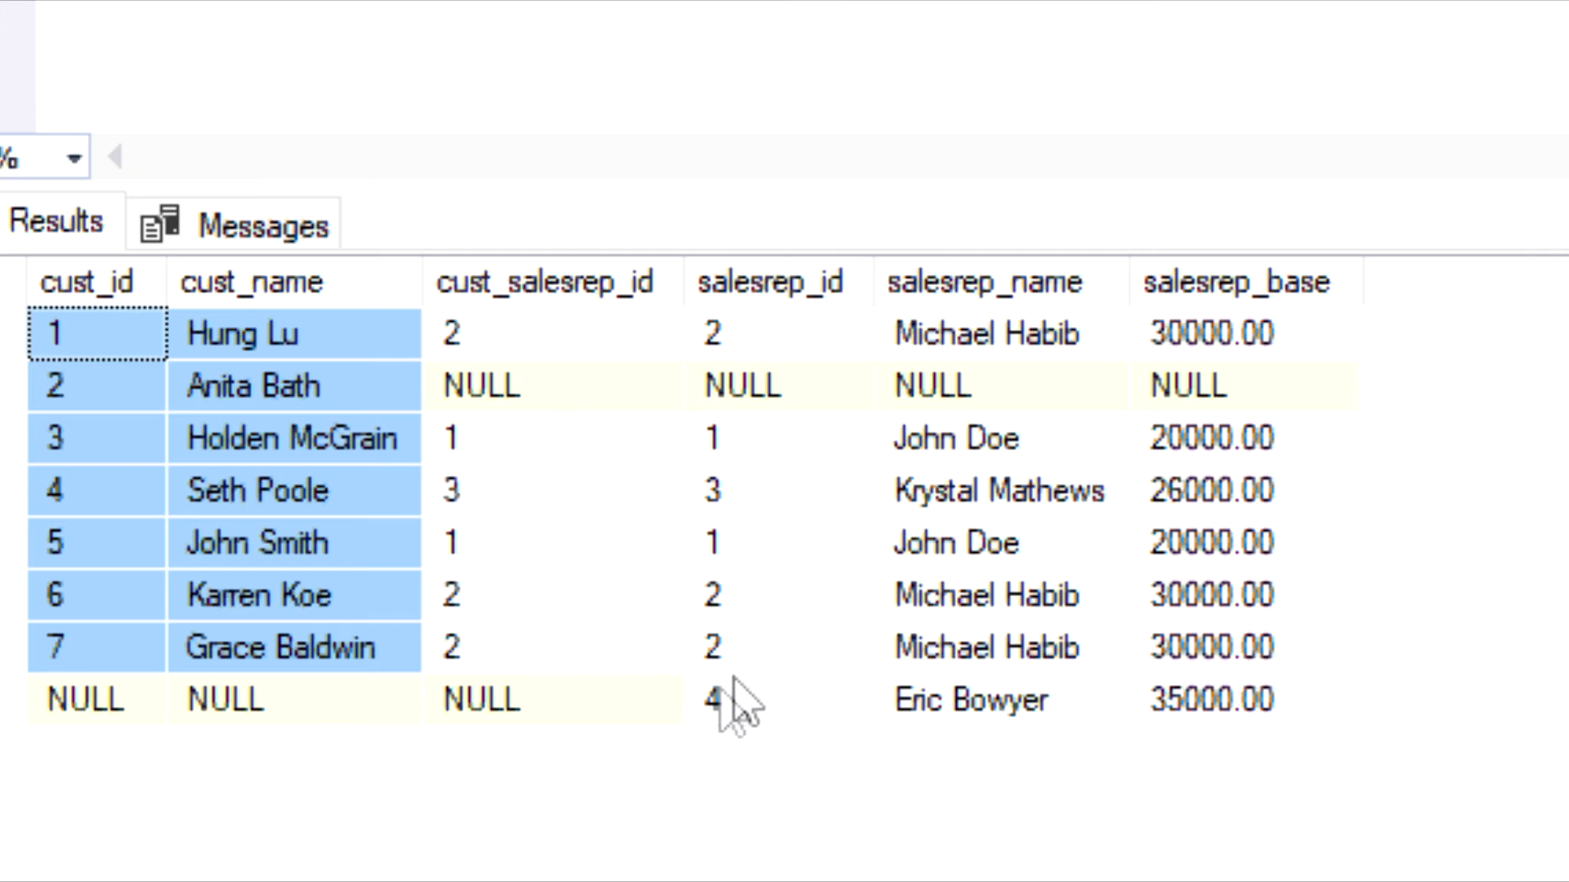
mouse_move(775, 476)
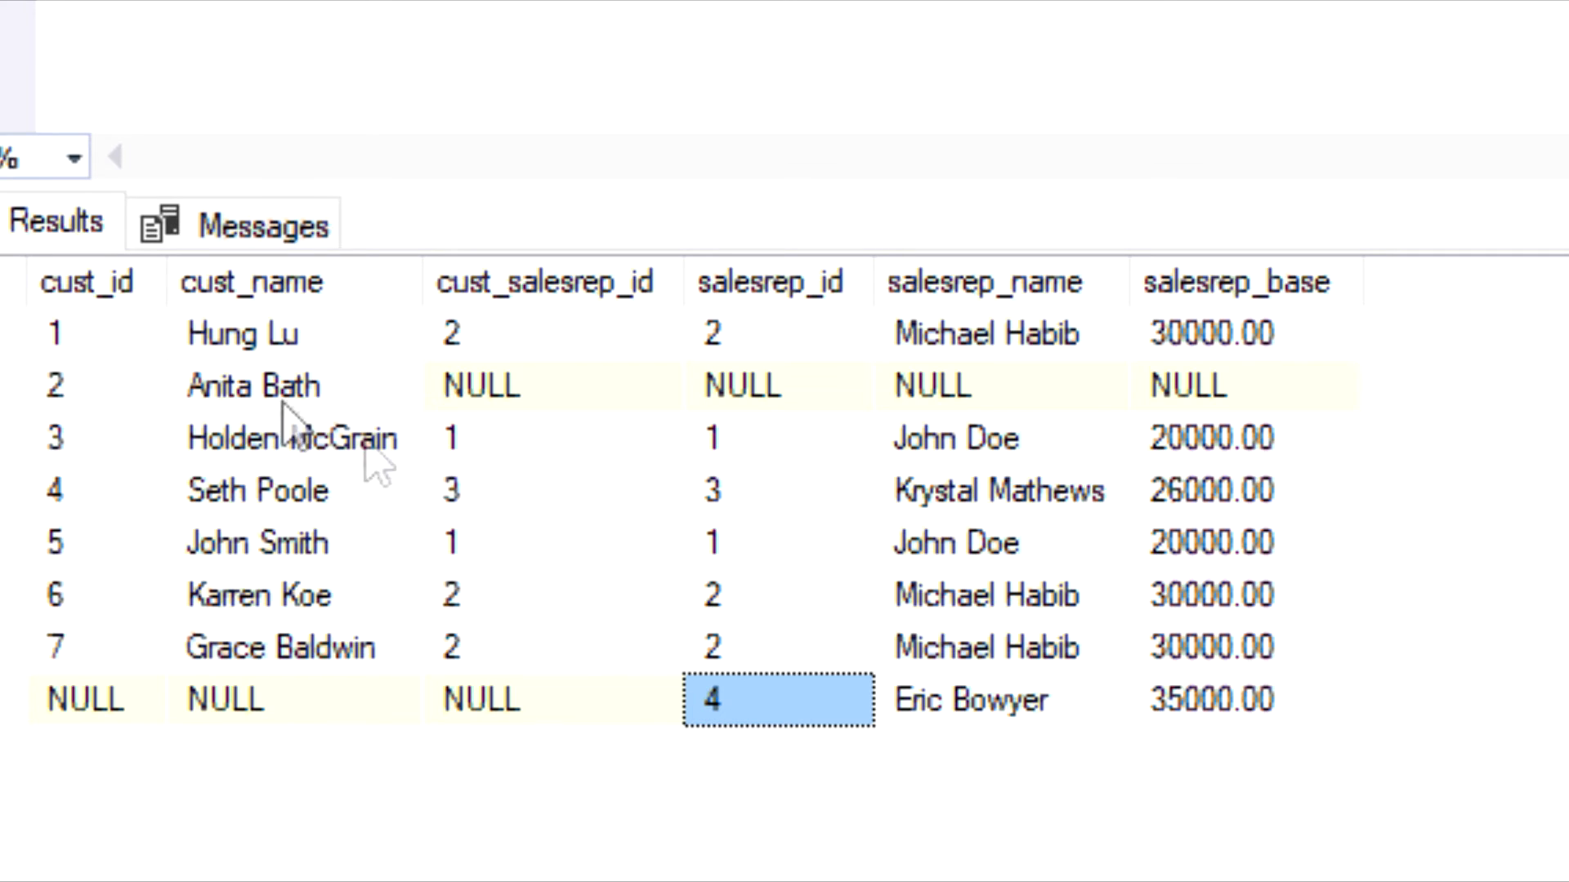
click(85, 387)
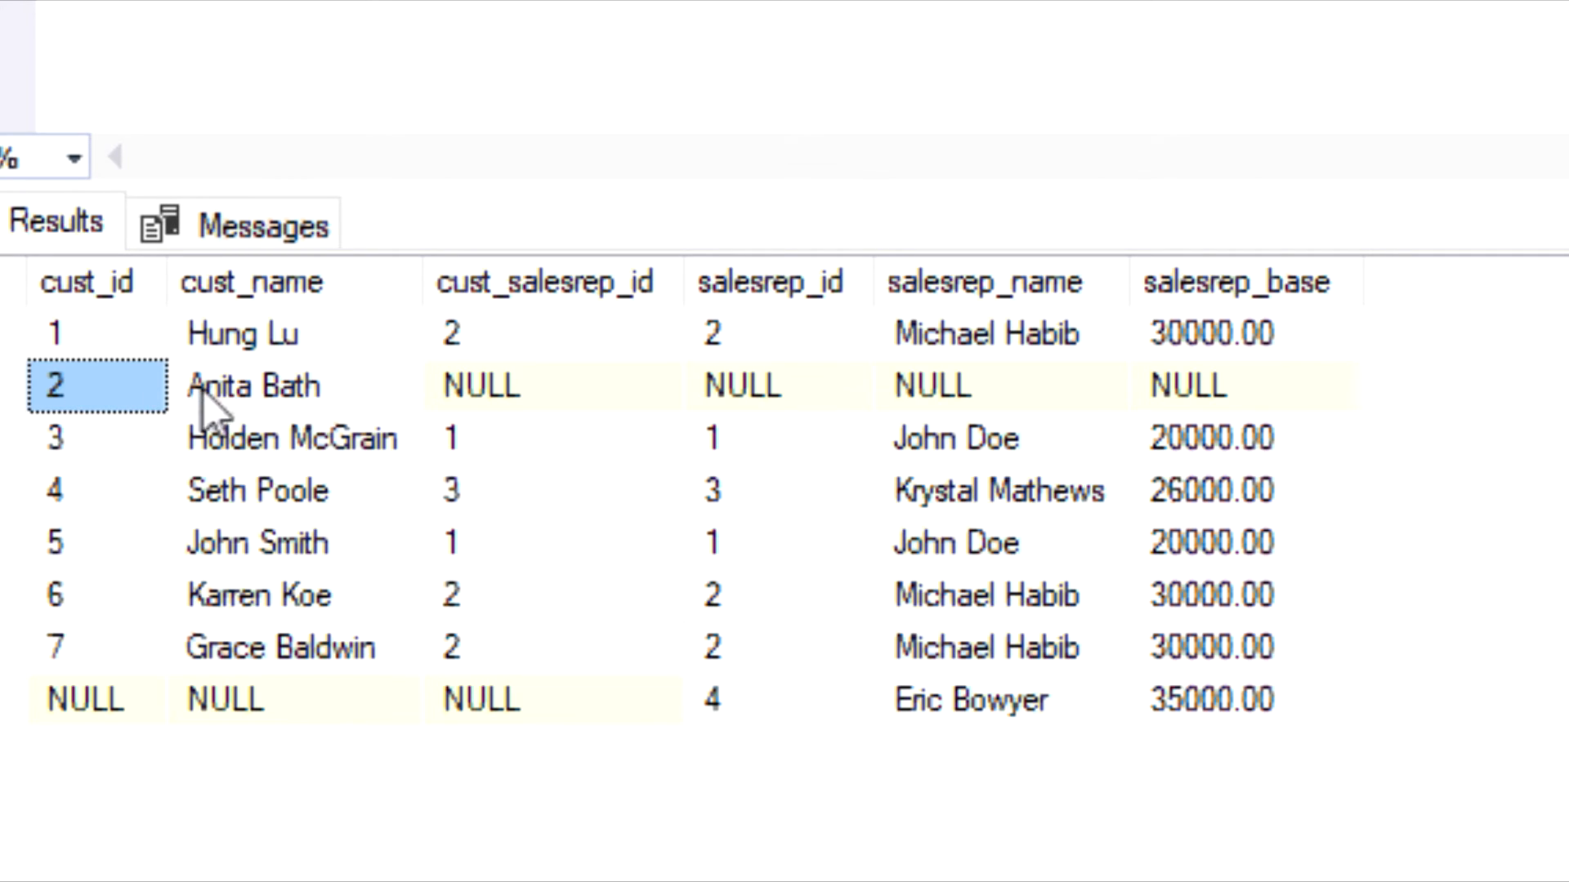
mouse_move(1229, 353)
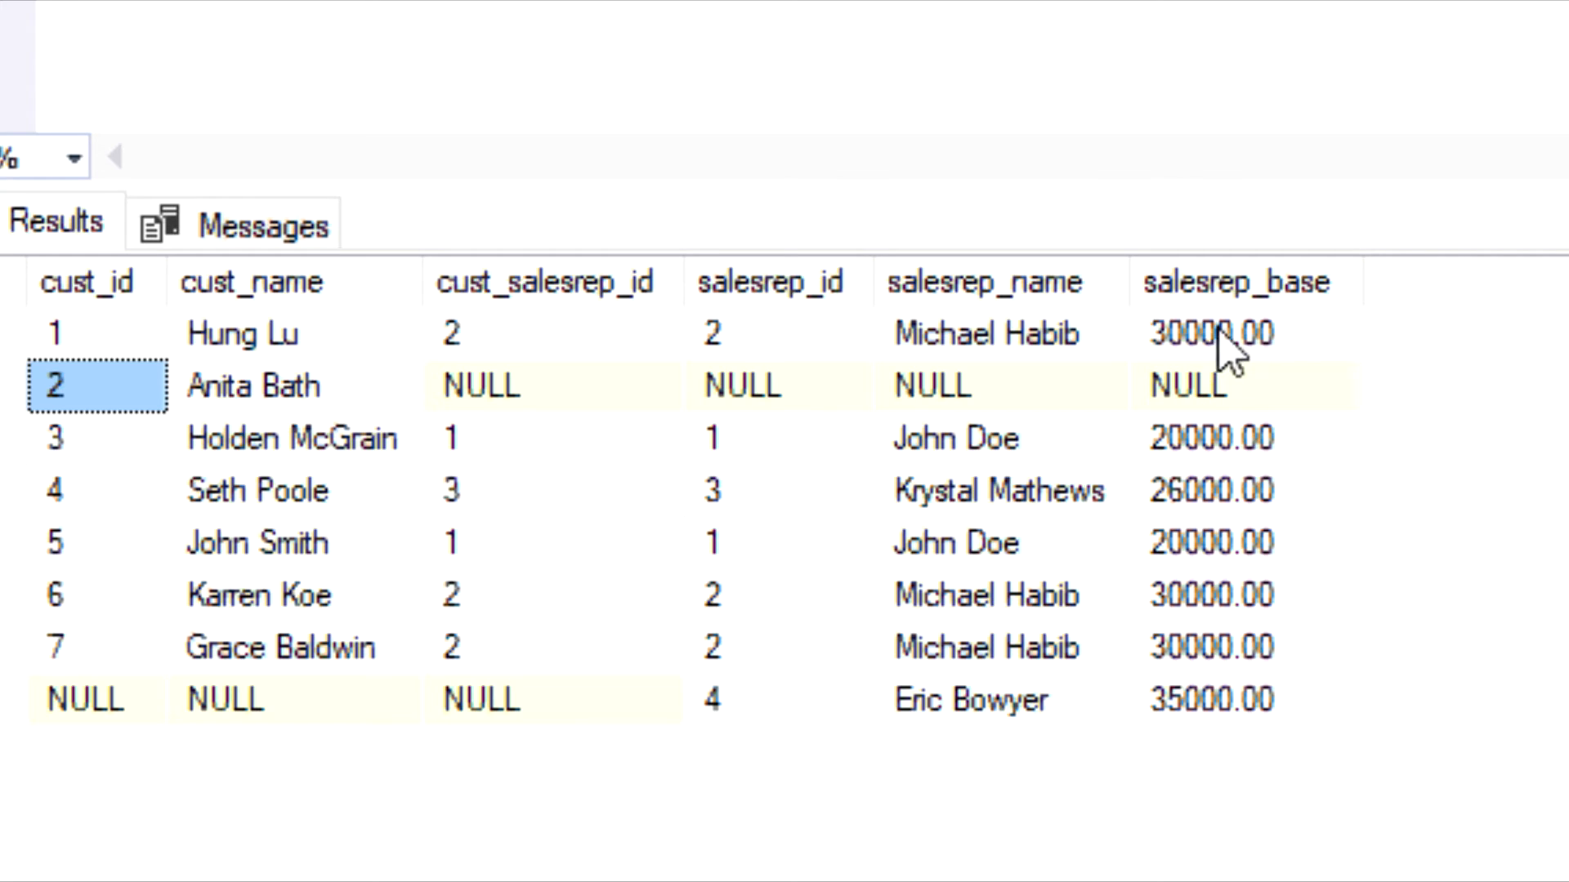
click(1244, 333)
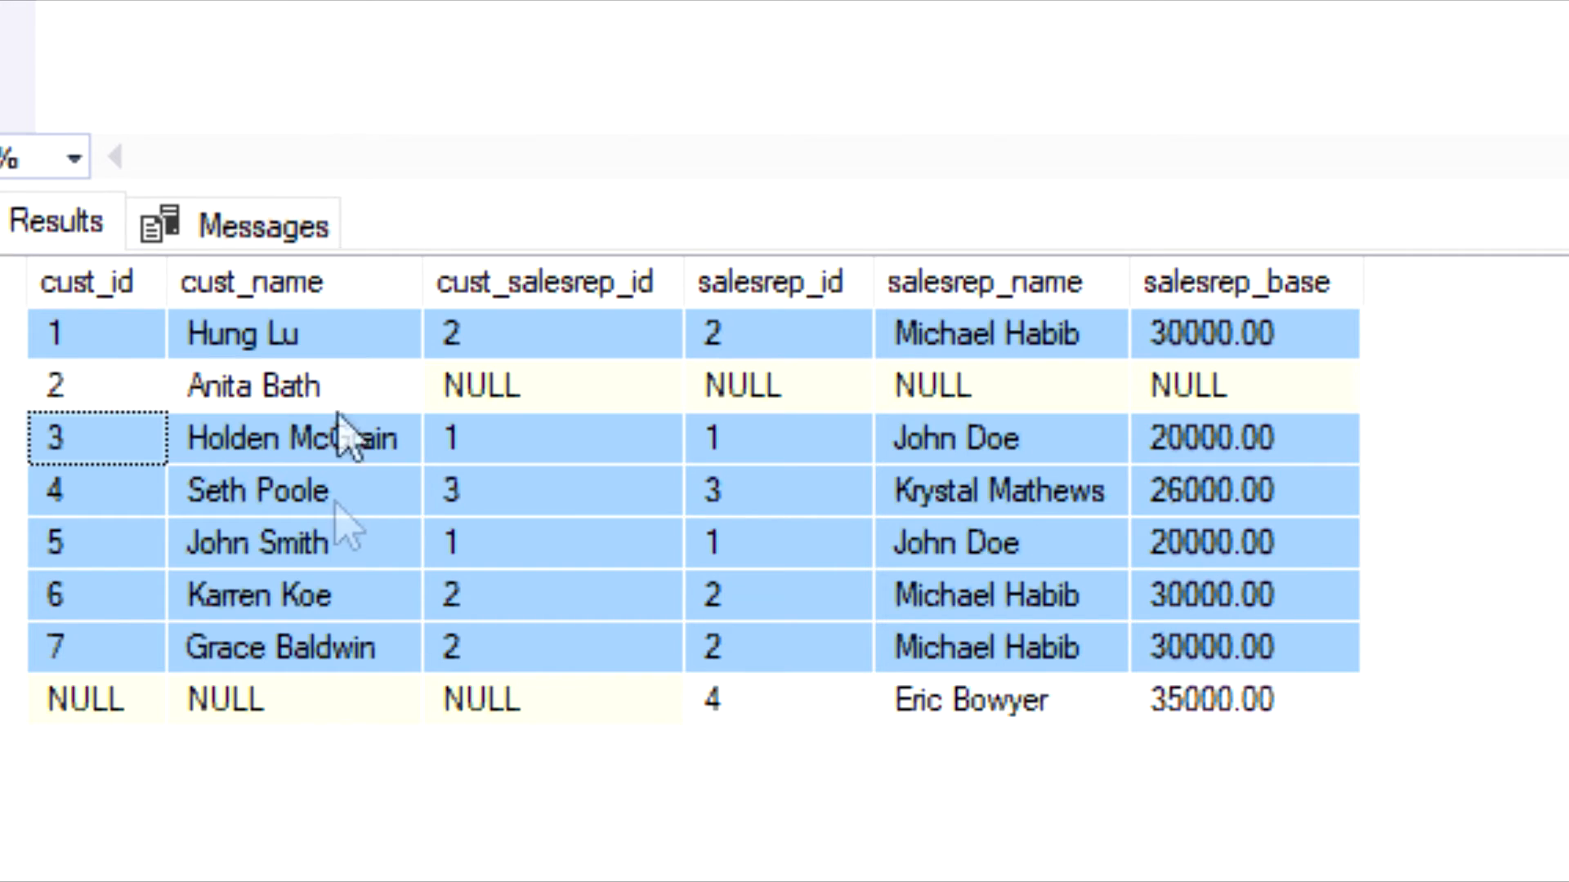
mouse_move(665, 690)
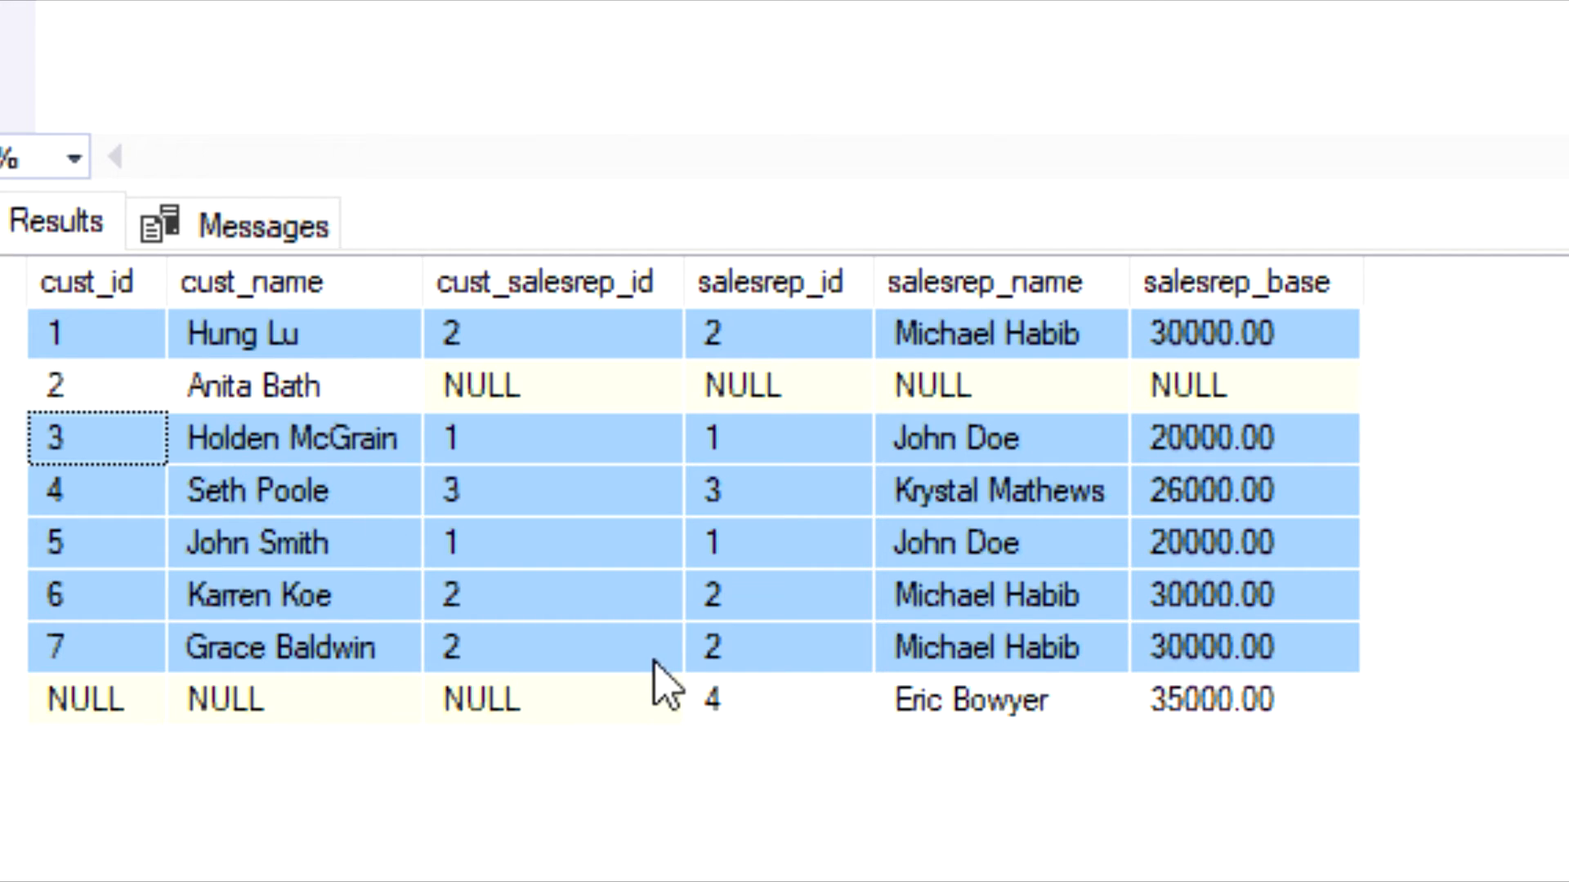
mouse_move(631, 670)
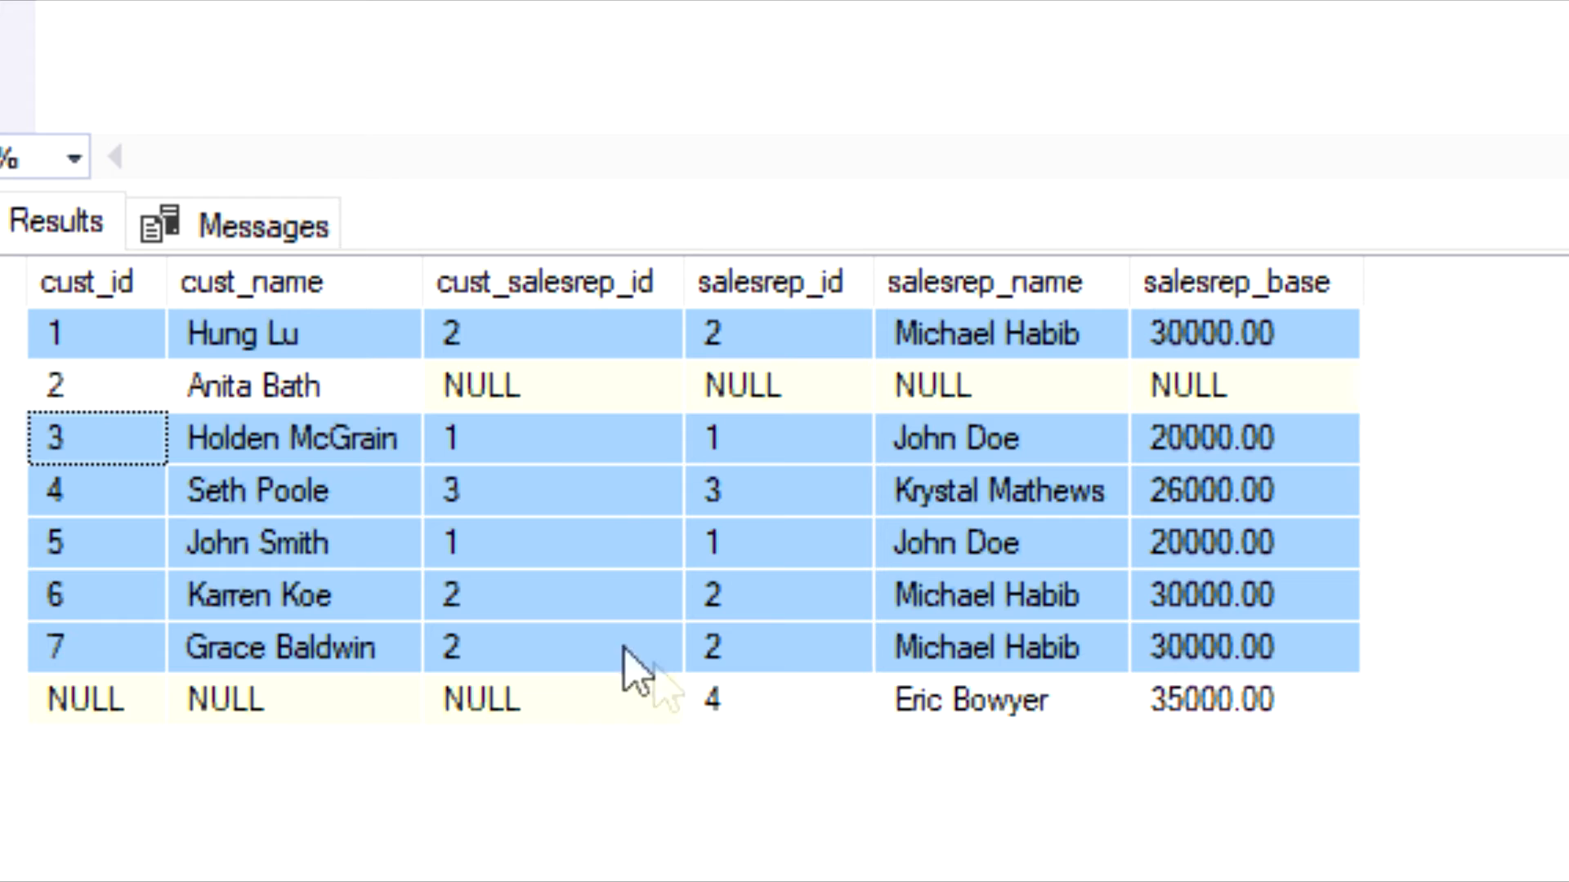
mouse_move(110, 406)
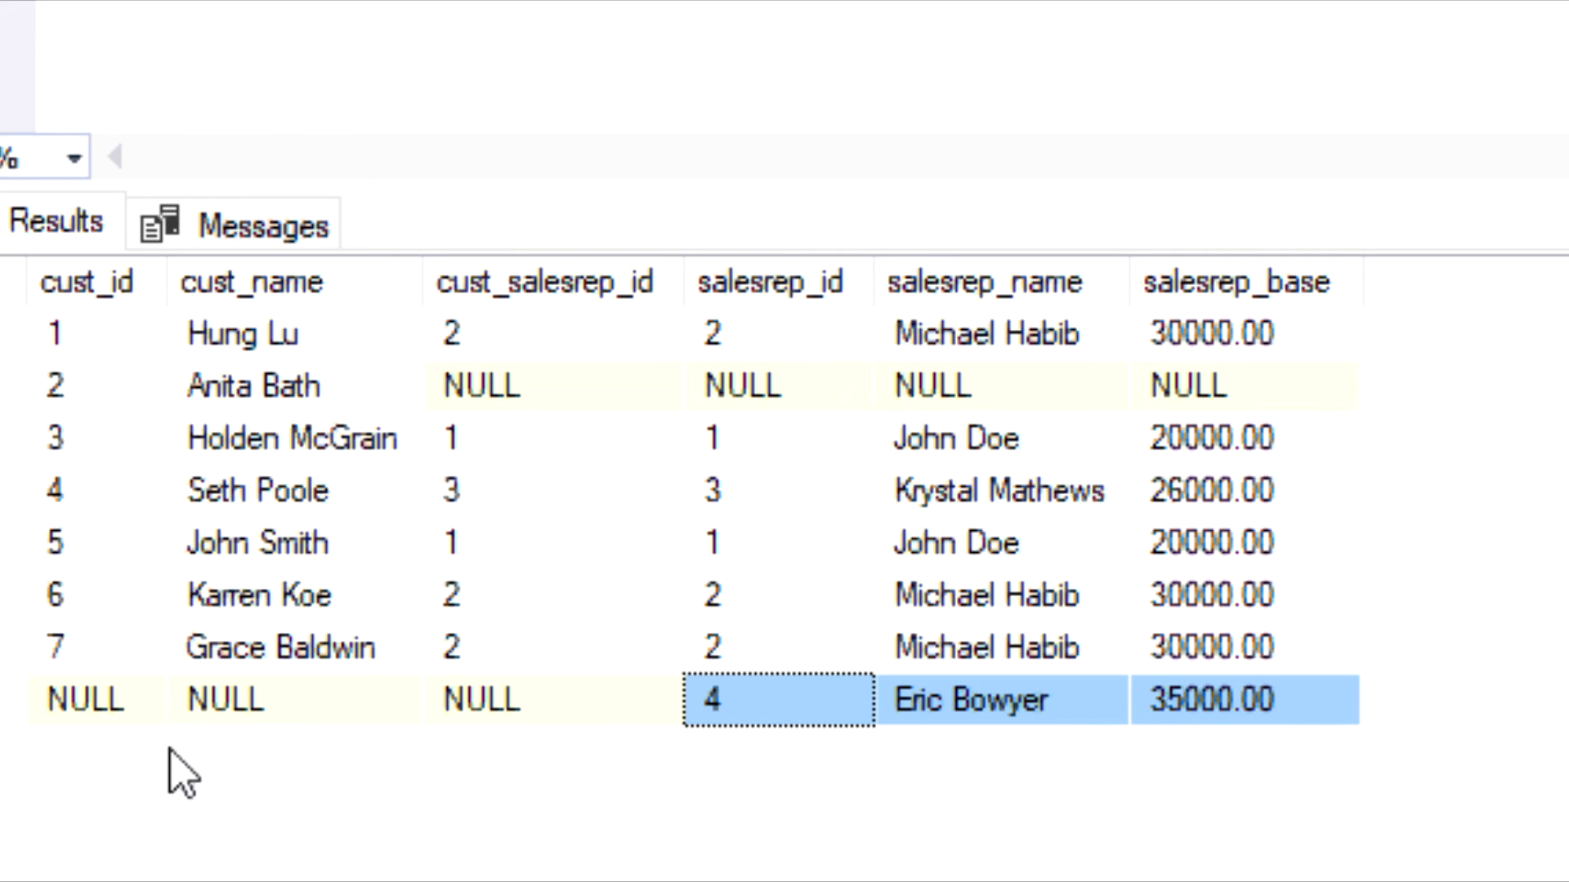
click(777, 701)
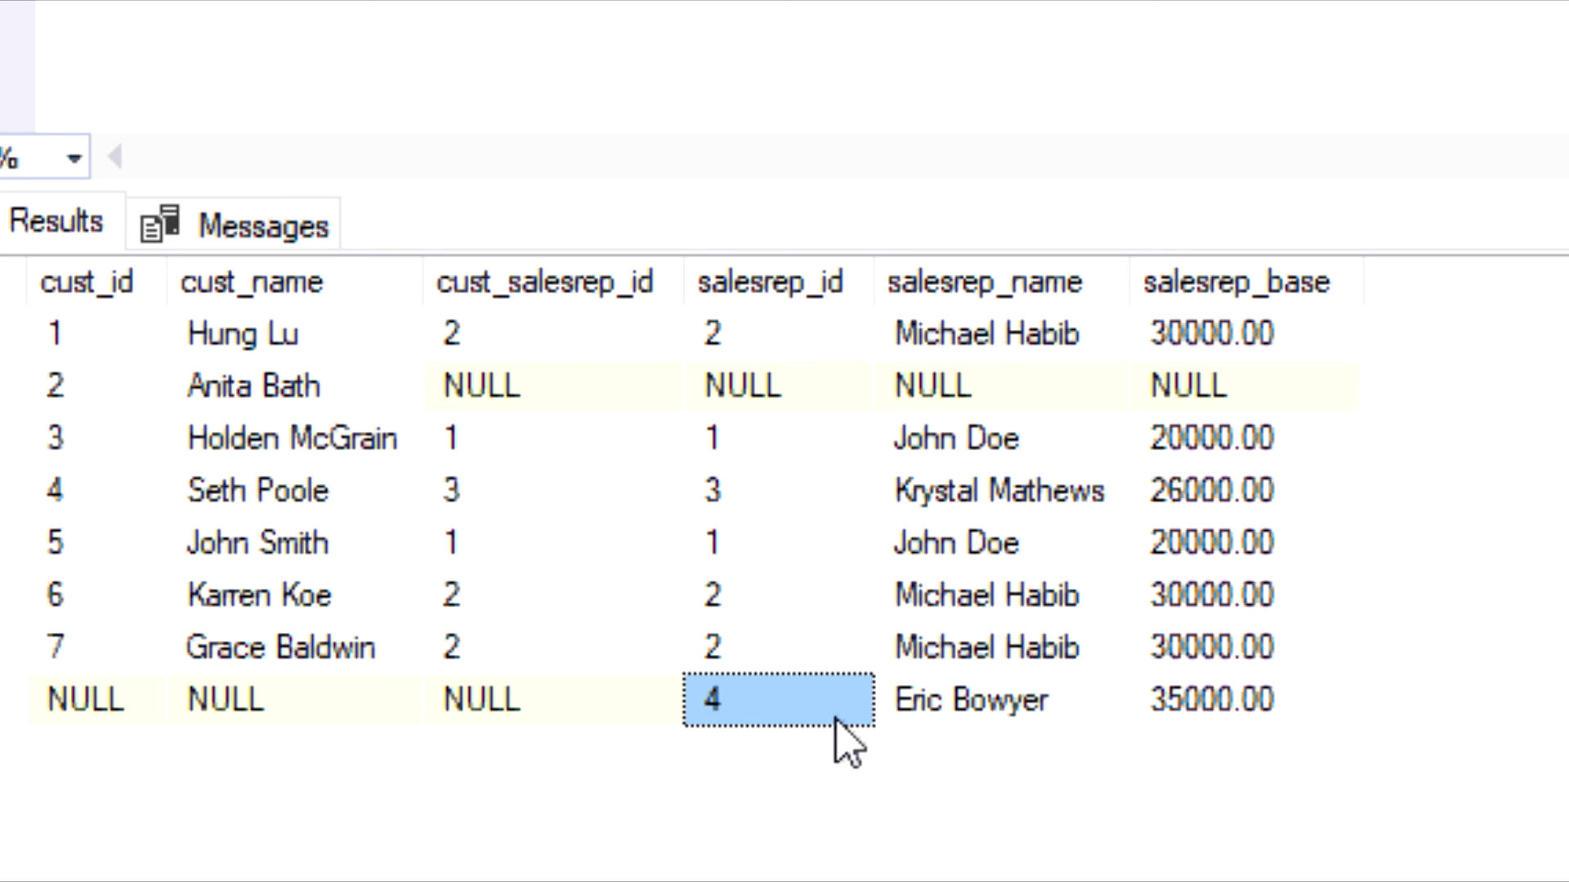
click(998, 700)
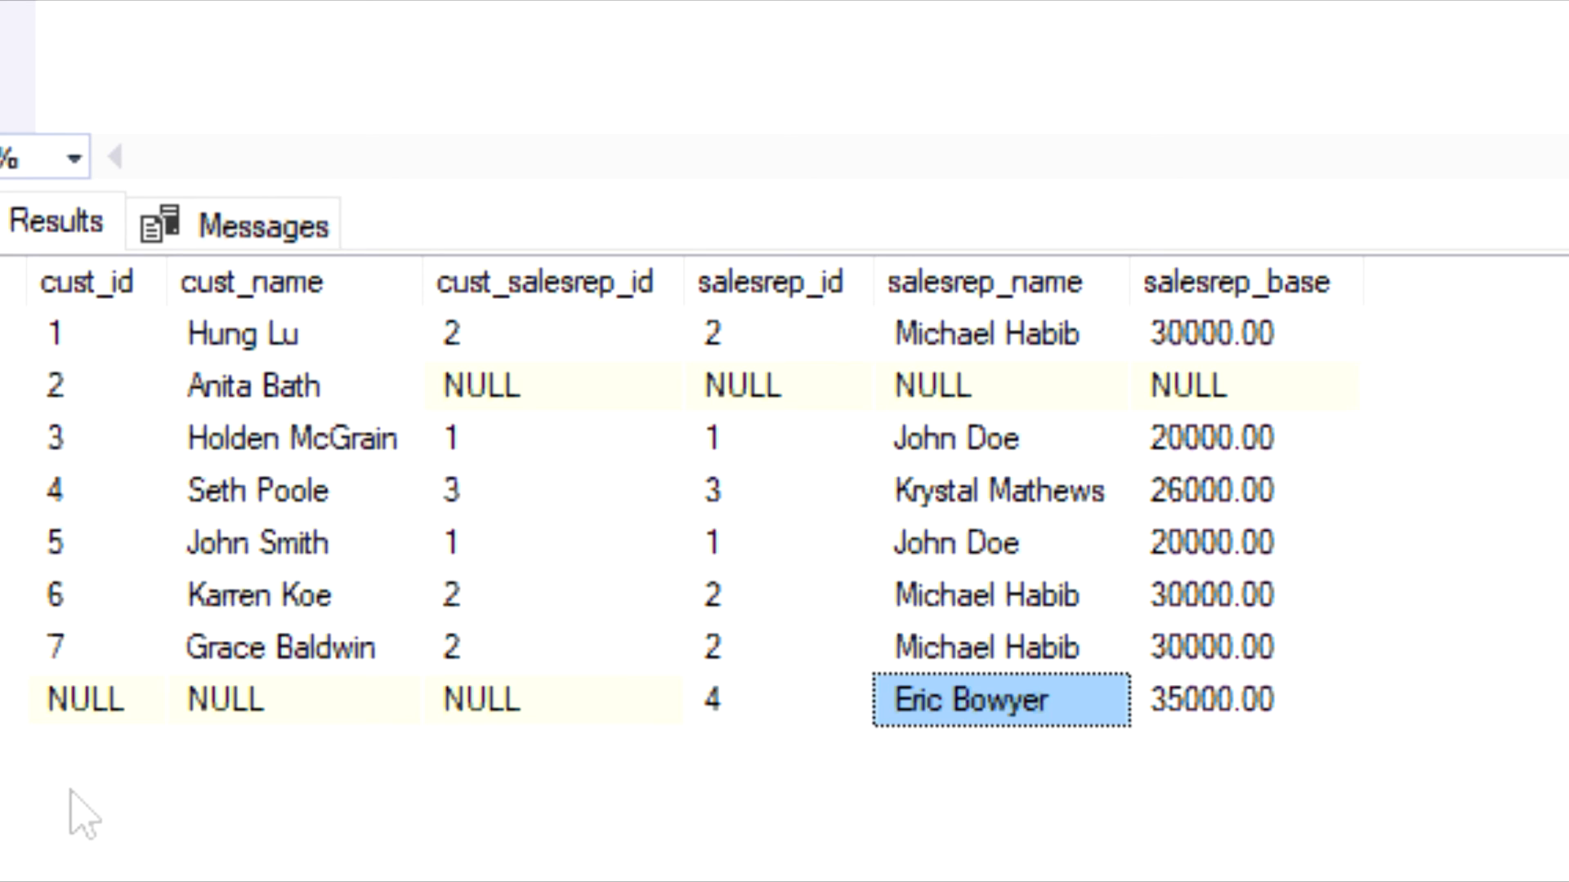
click(934, 386)
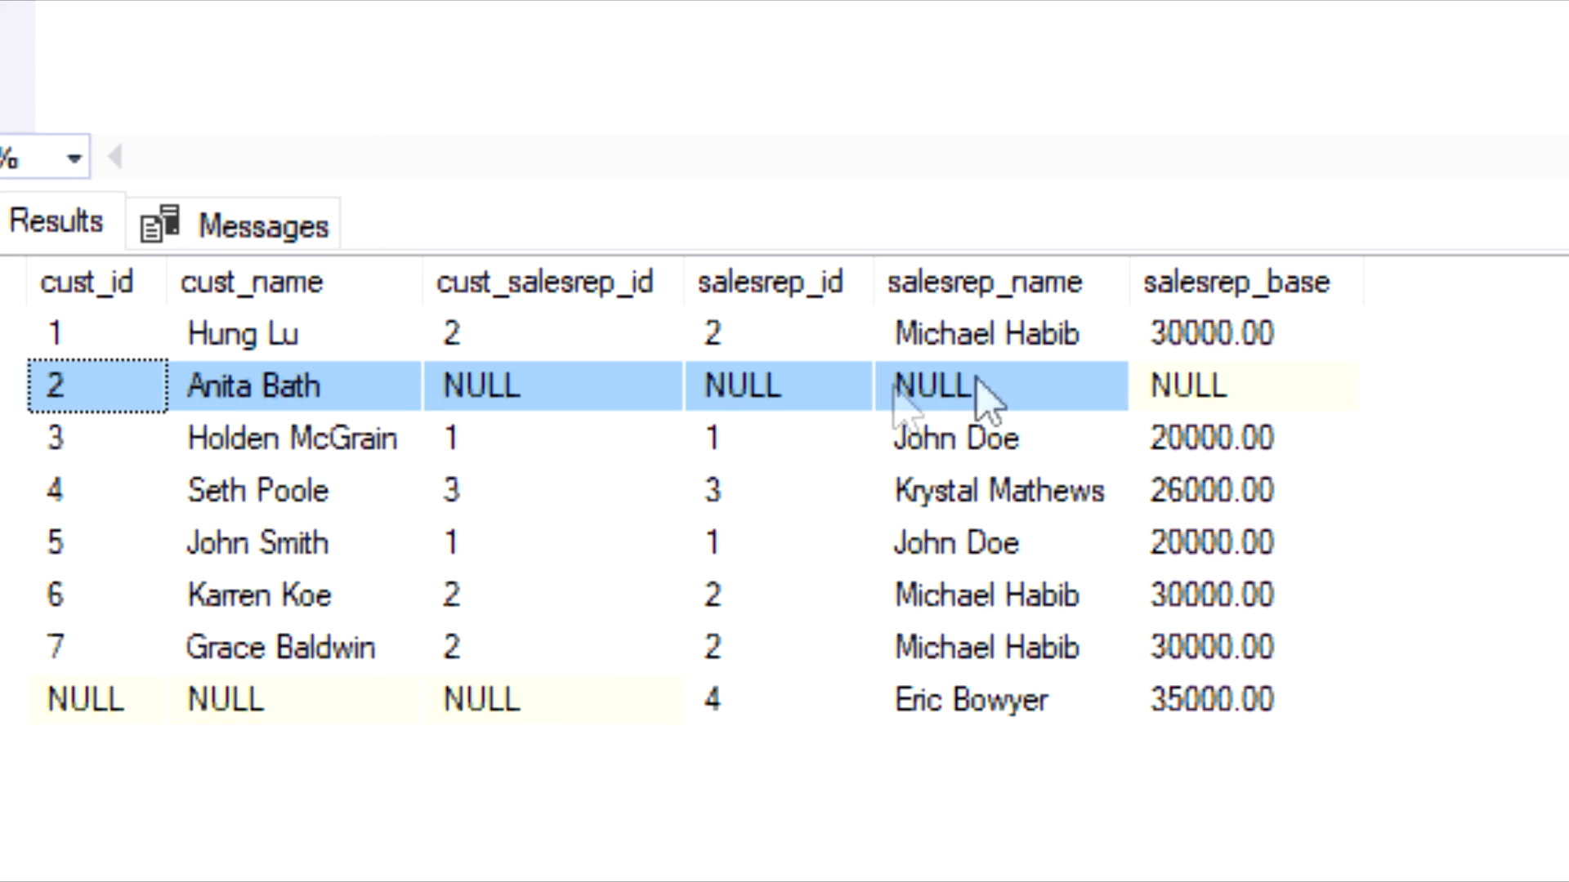